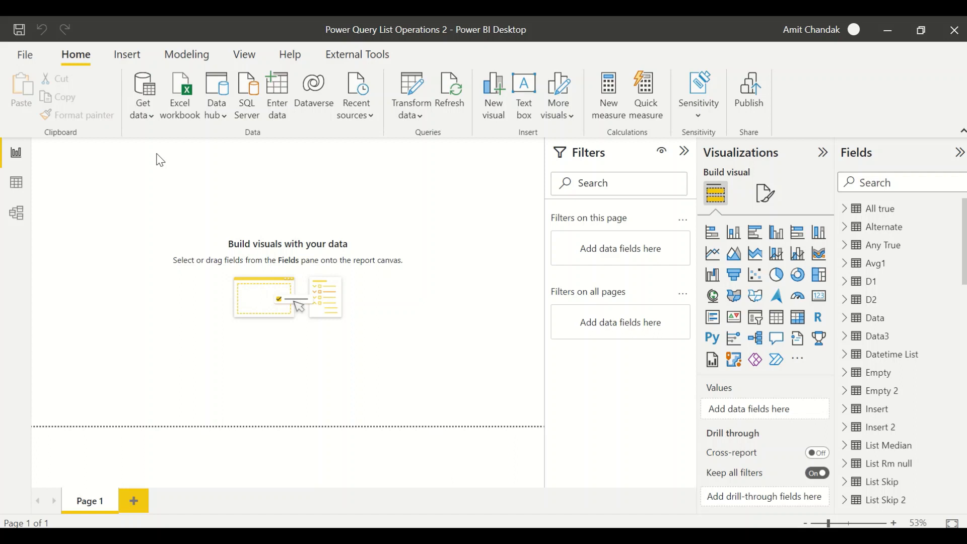
mouse_move(187, 174)
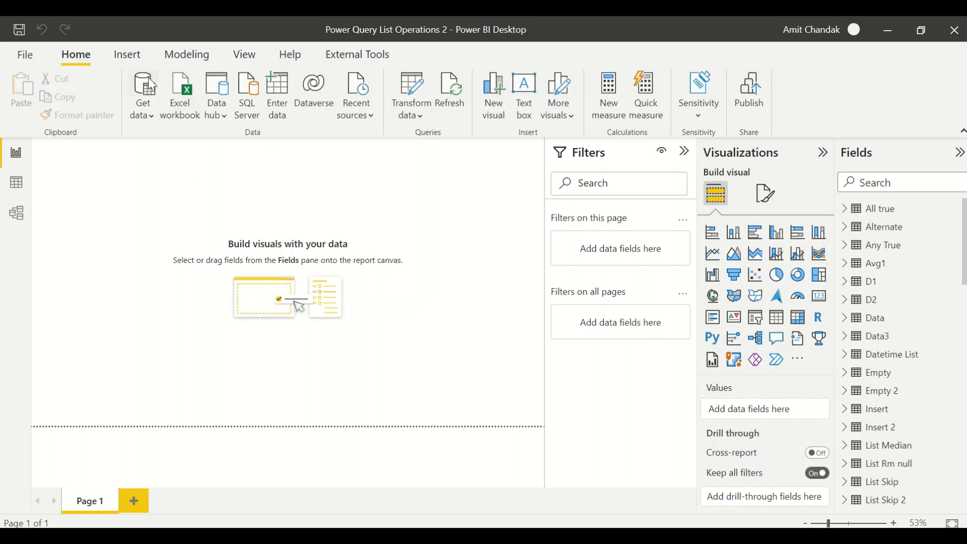
- Launch the Power Query Editor via Transform data on the Home ribbon
click(408, 96)
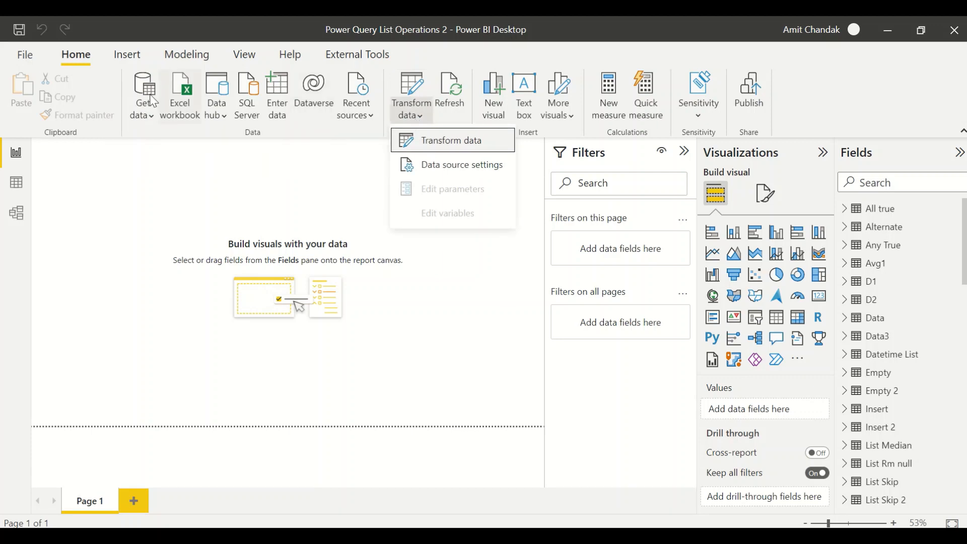
mouse_move(444, 139)
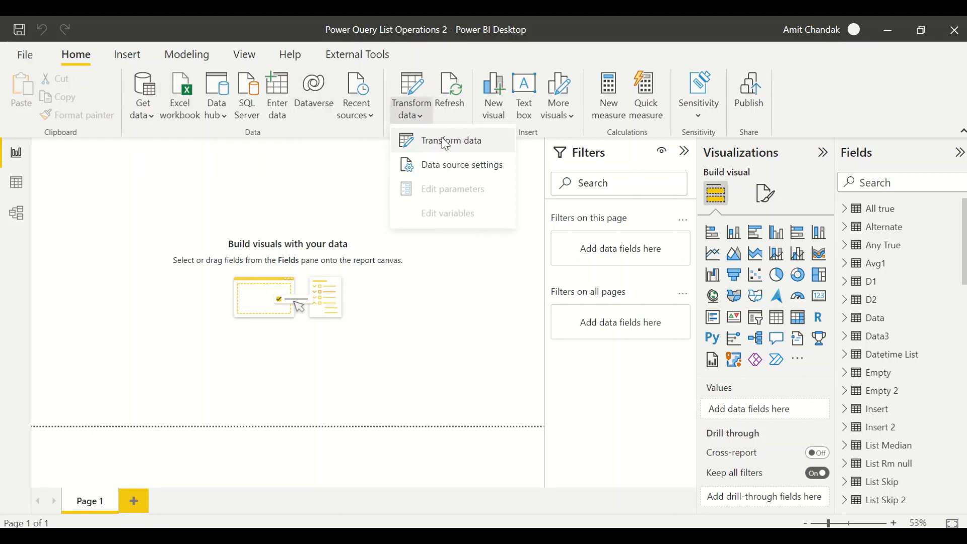
click(453, 140)
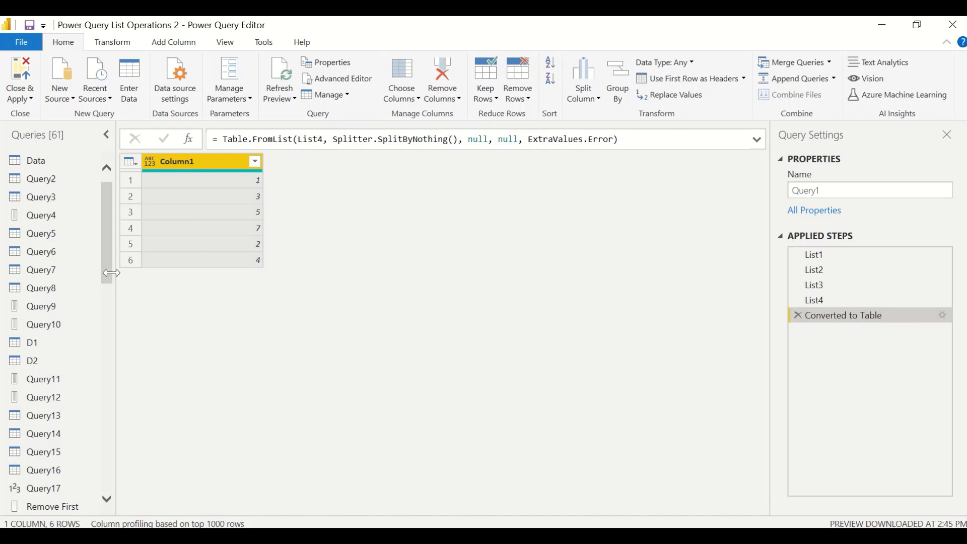
- Create a new Blank Query from the New Source menu
scroll(down, 3)
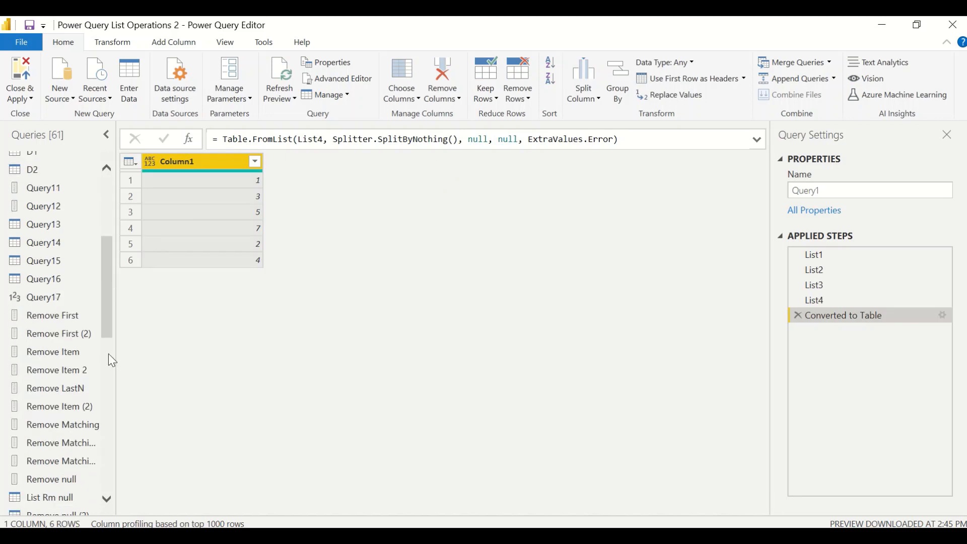
scroll(down, 3)
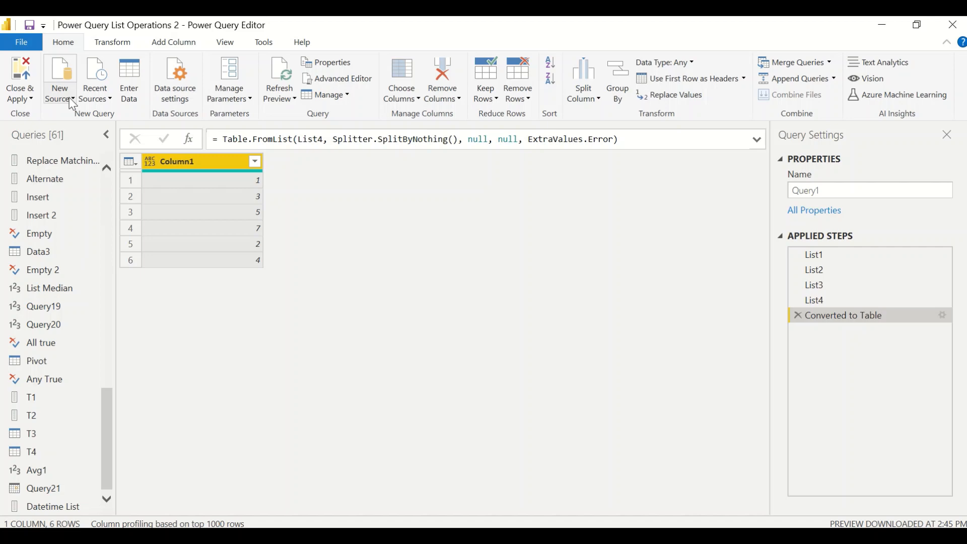
click(59, 79)
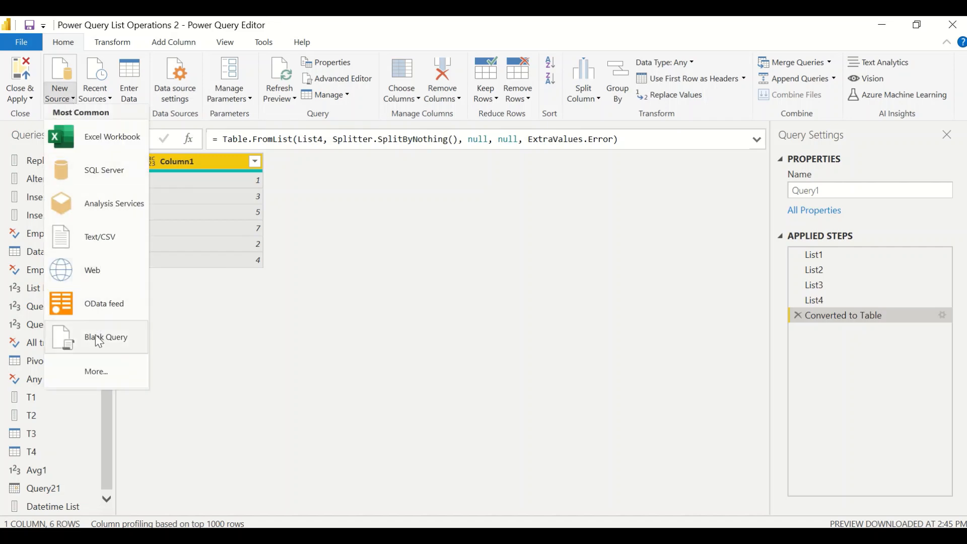
click(105, 336)
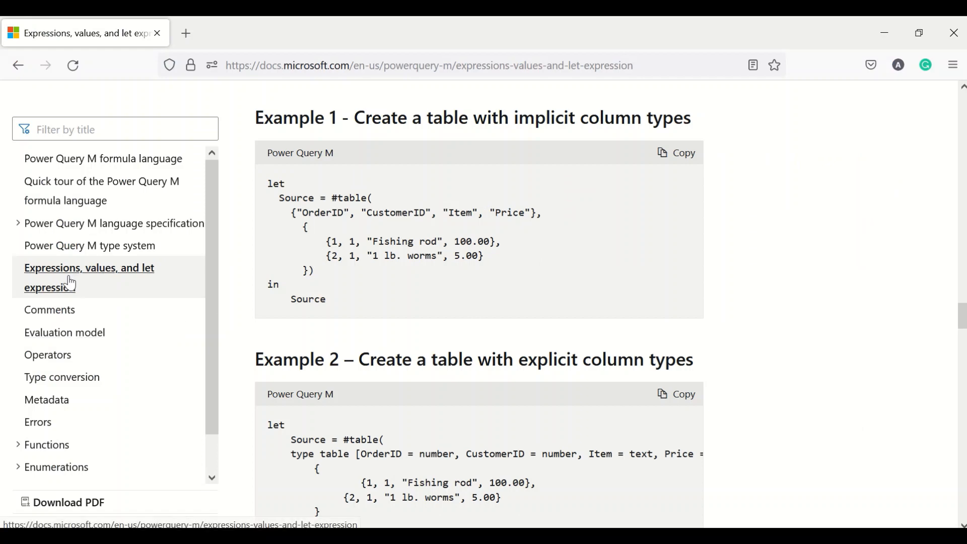
mouse_move(255, 271)
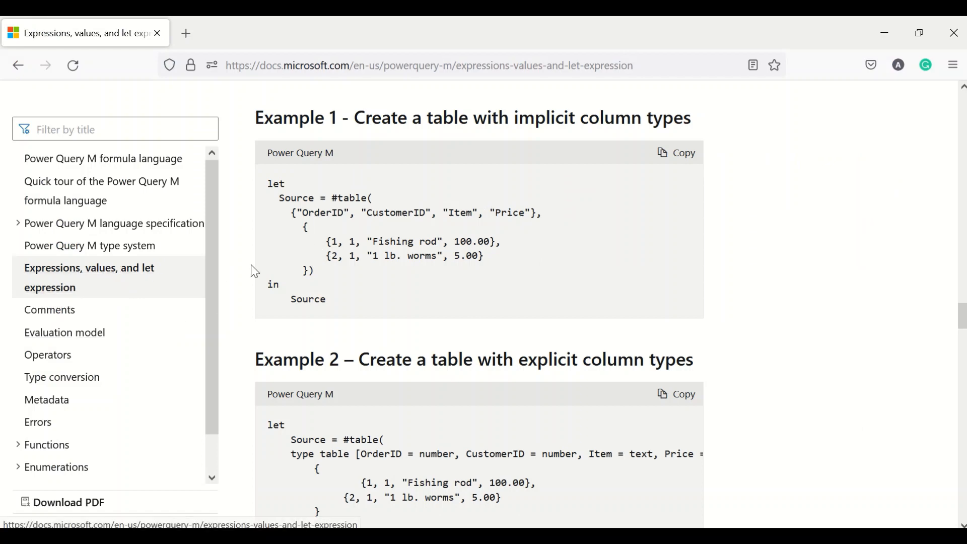
mouse_move(379, 240)
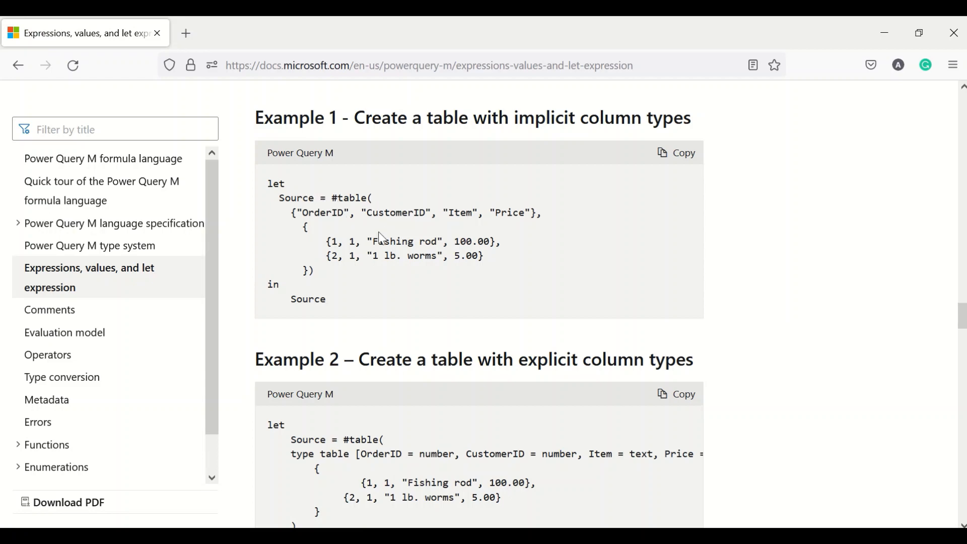
mouse_move(380, 231)
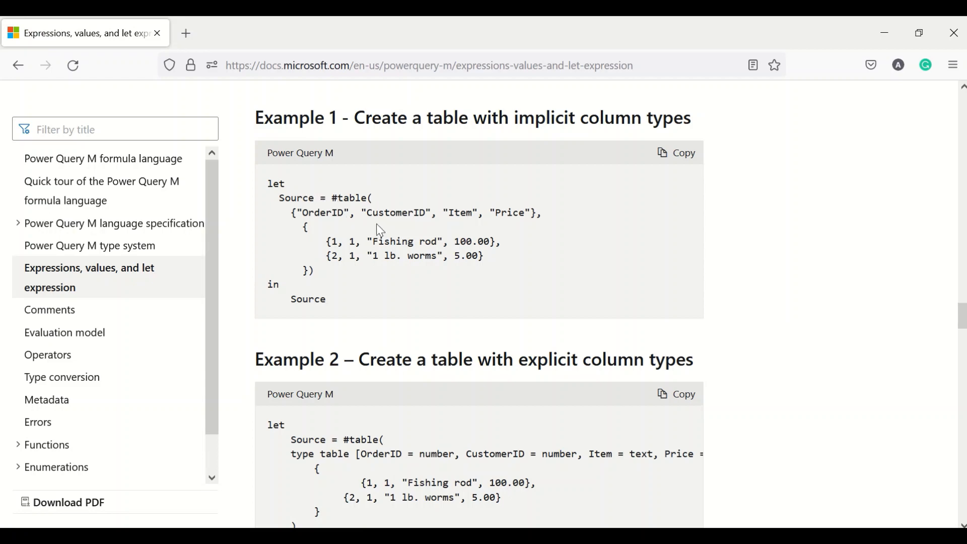
mouse_move(537, 141)
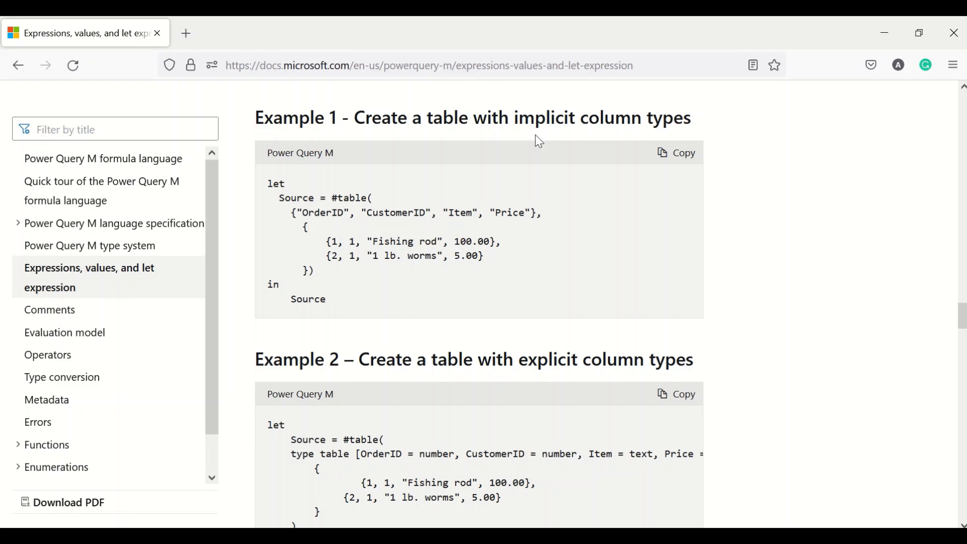
mouse_move(506, 361)
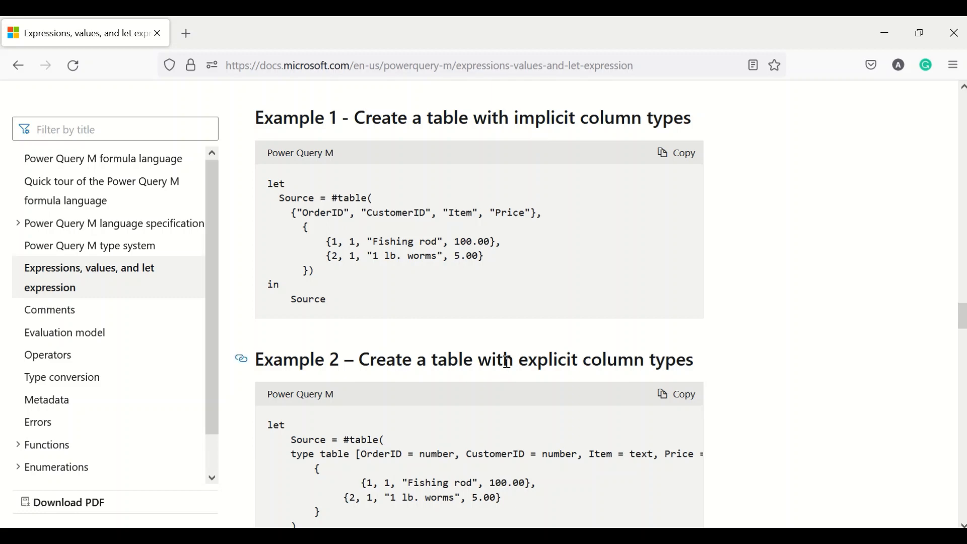
mouse_move(487, 339)
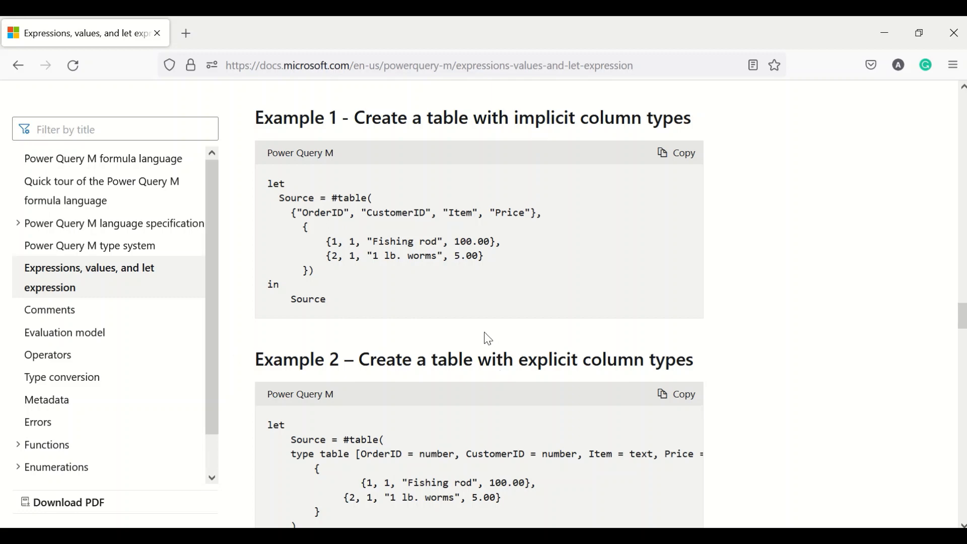
mouse_move(401, 297)
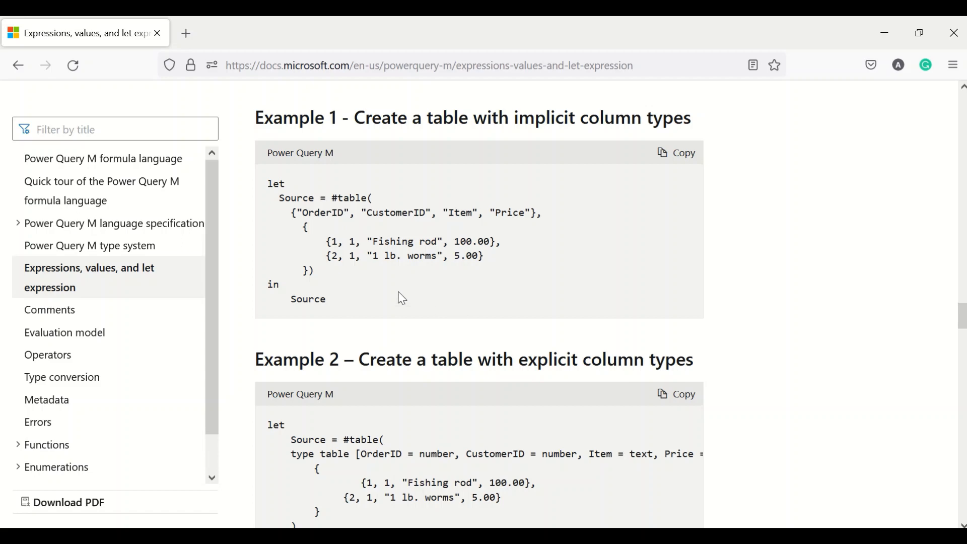
mouse_move(331, 239)
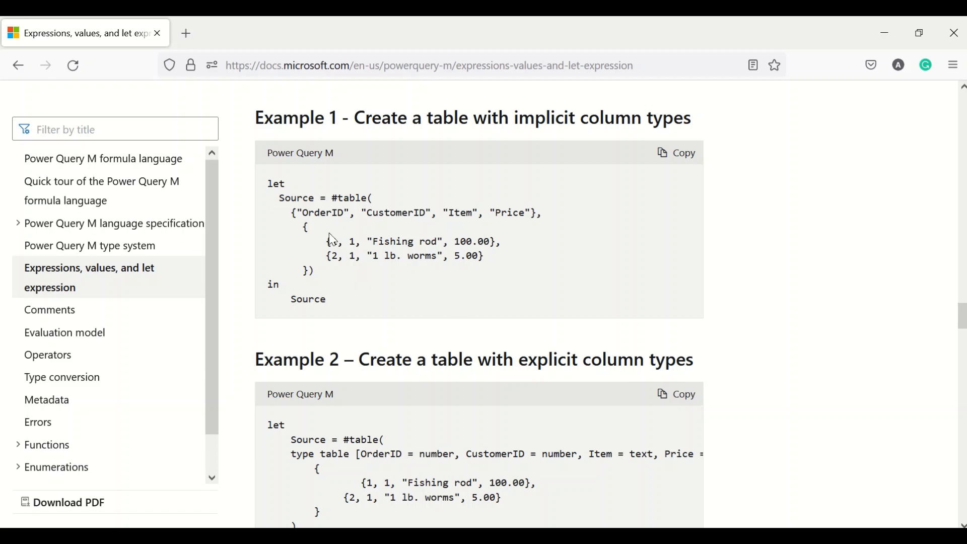
mouse_move(330, 240)
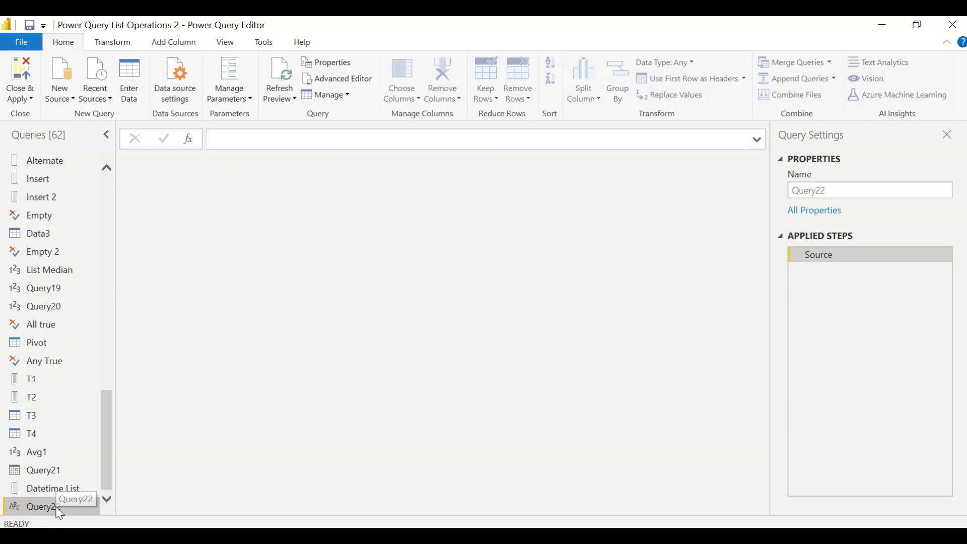
- Bring up the context menu for Query22 in the Queries pane
right_click(43, 507)
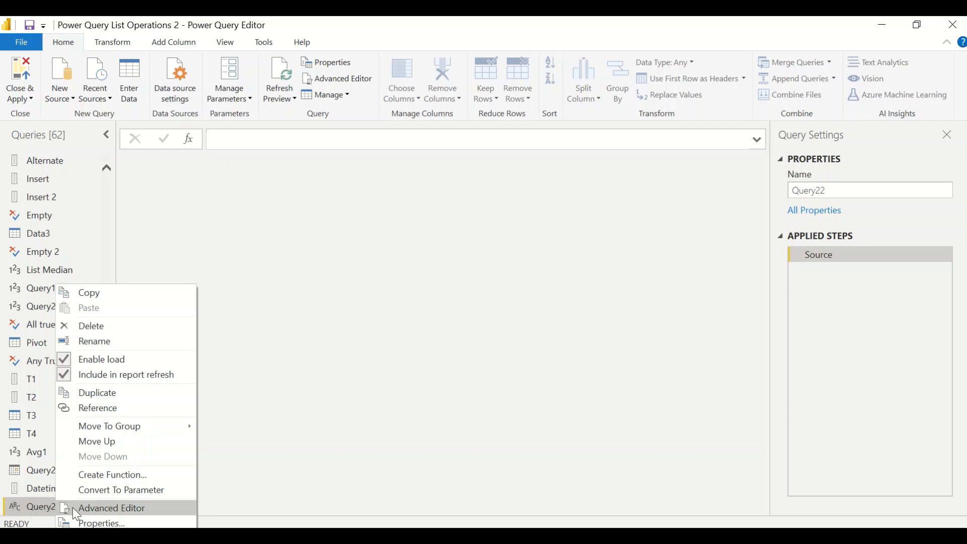
- In the Advanced Editor, write Source = #table({"A", "B"}, {}) for Query22
click(111, 507)
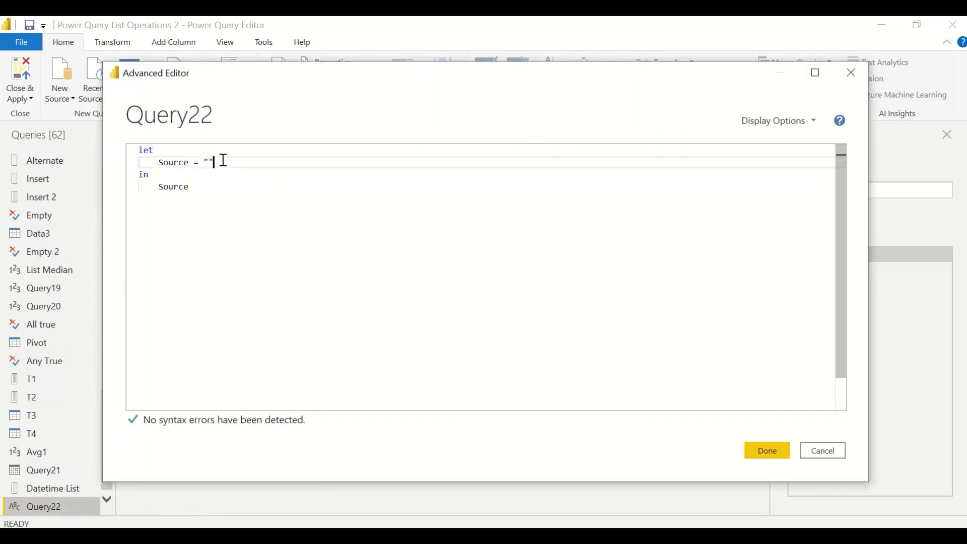
text(#)
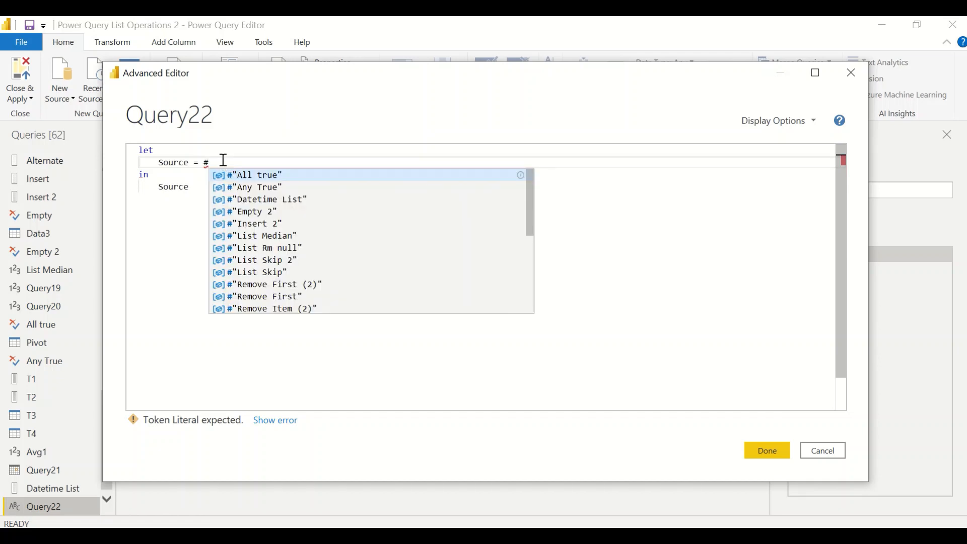
text(table)
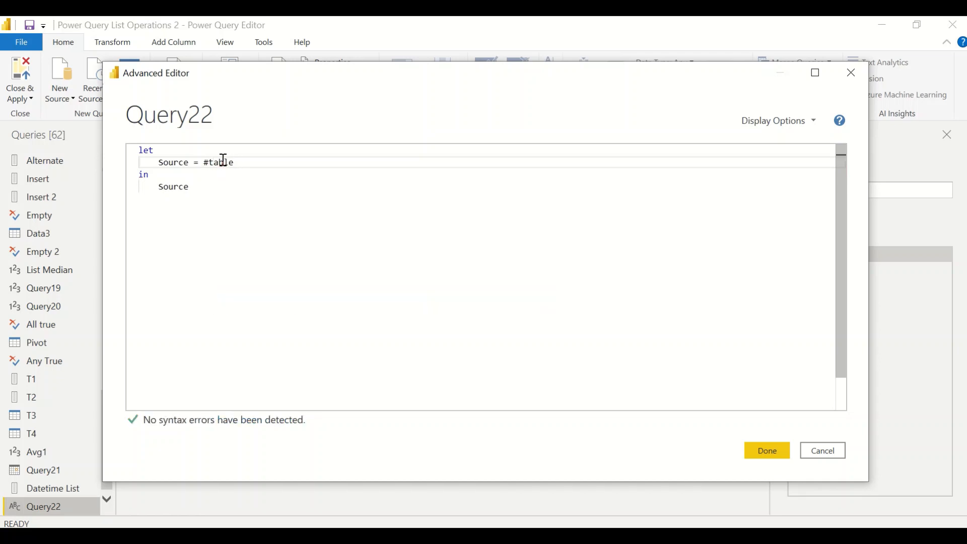
text(({}))
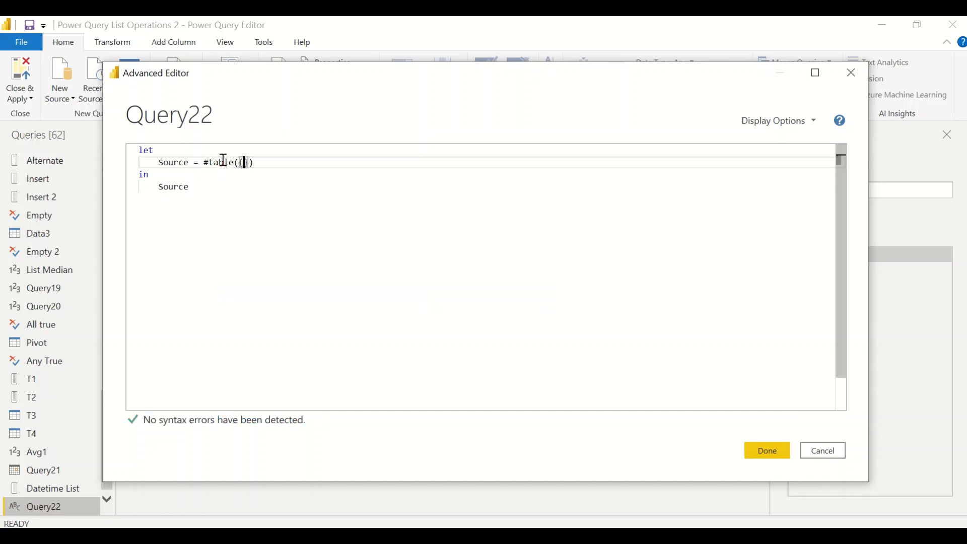
text("")
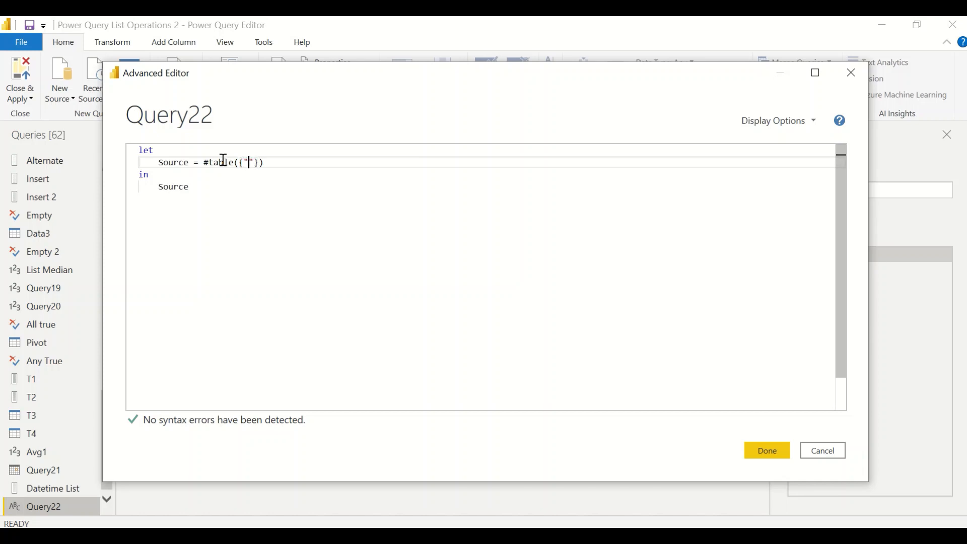
text(A", ")
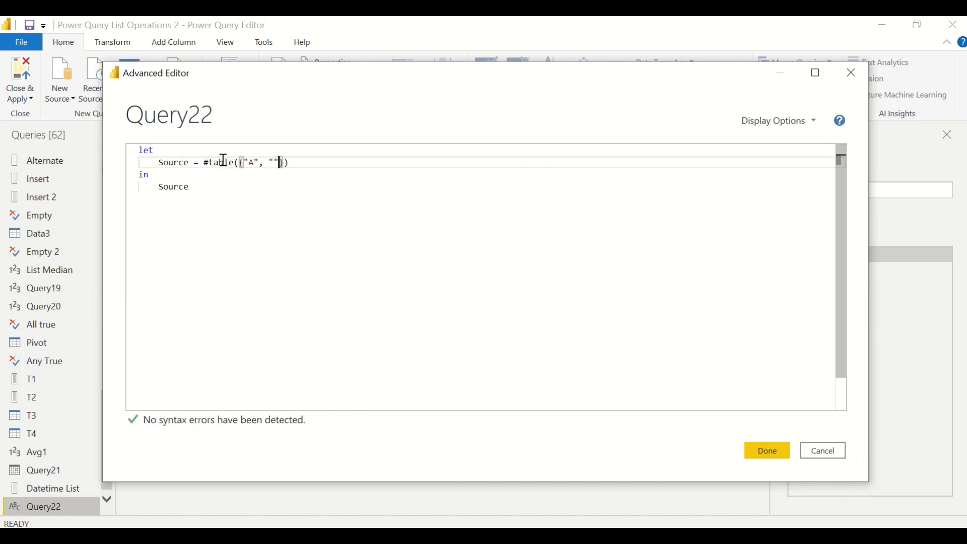
text(B})
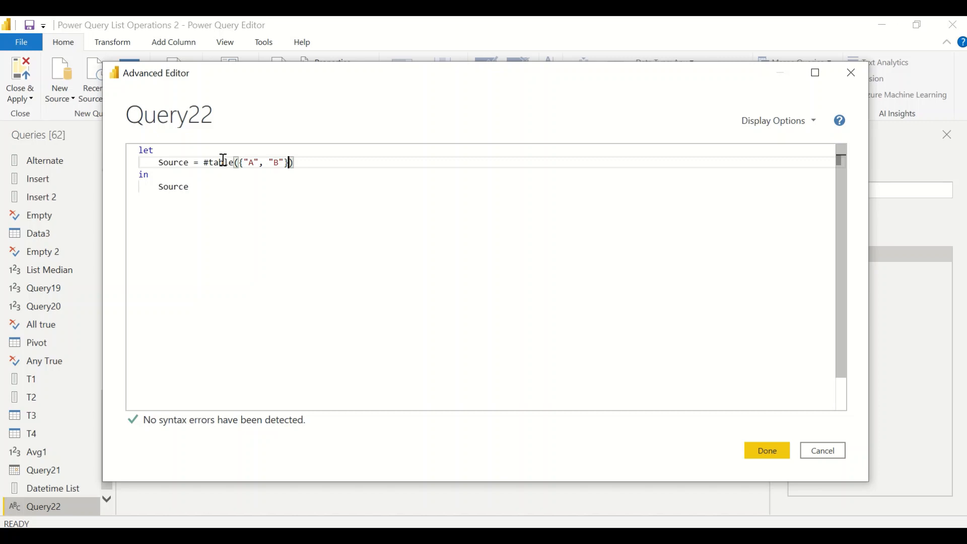
text(, {})
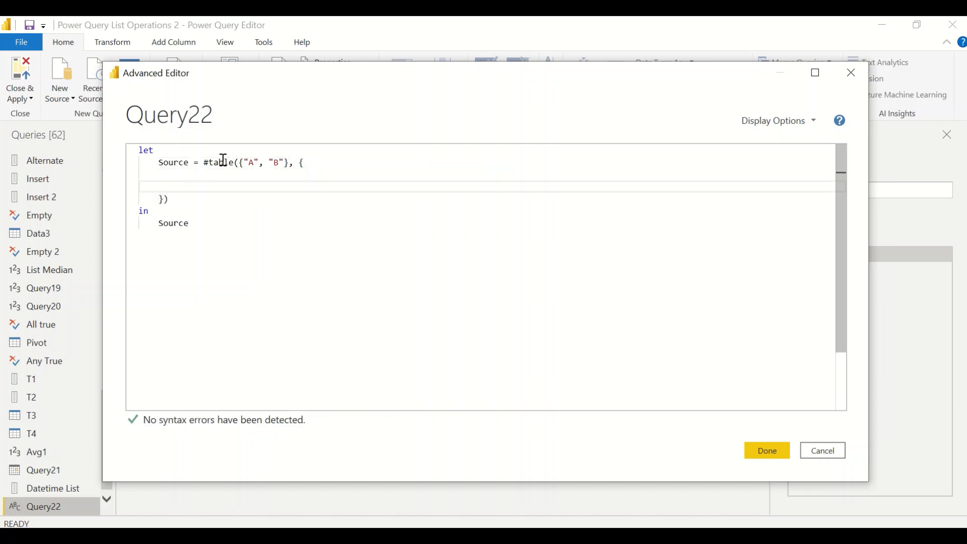
- Add the first row {"ABC", 1}, to the #table rows list
text({})
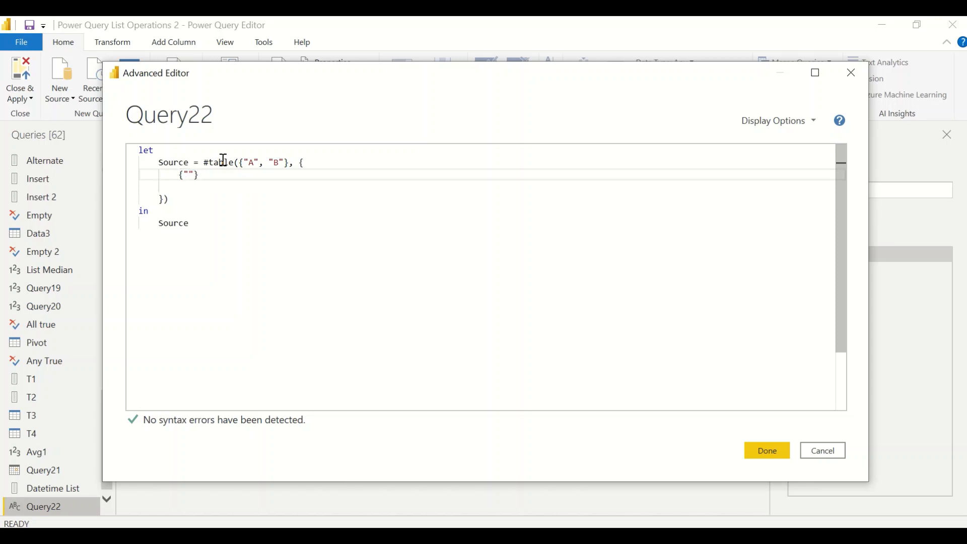
text(ABC)
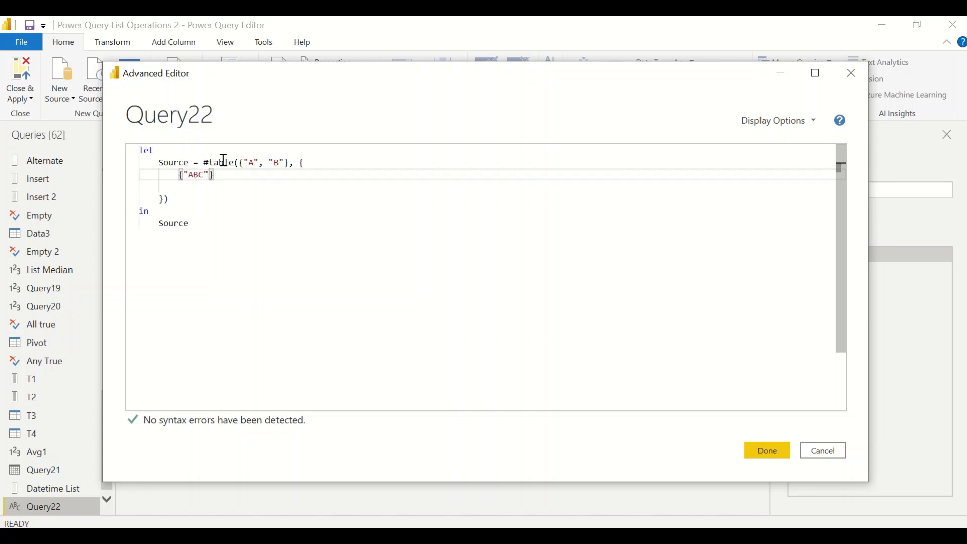
text(, 1},)
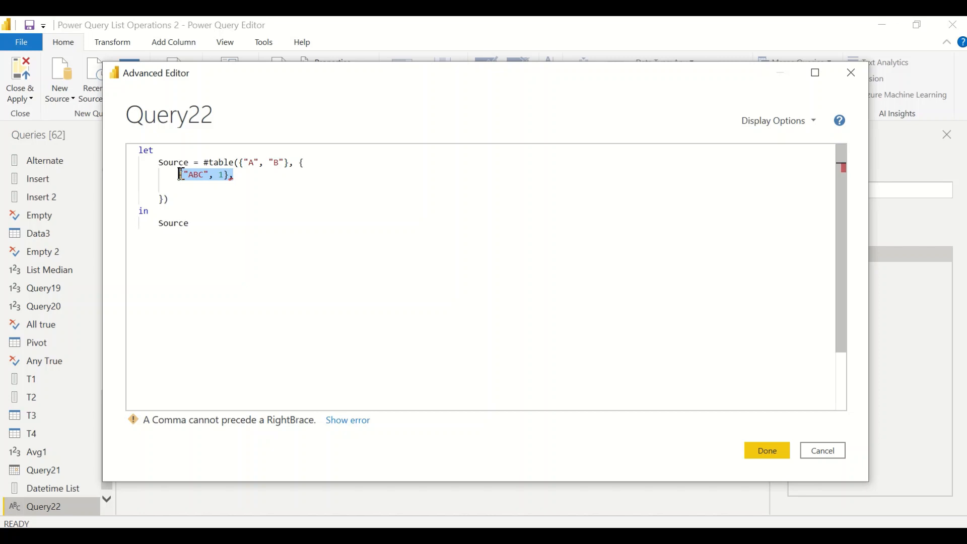
- Add further rows and change the second to {"DEF", 2}
click(187, 187)
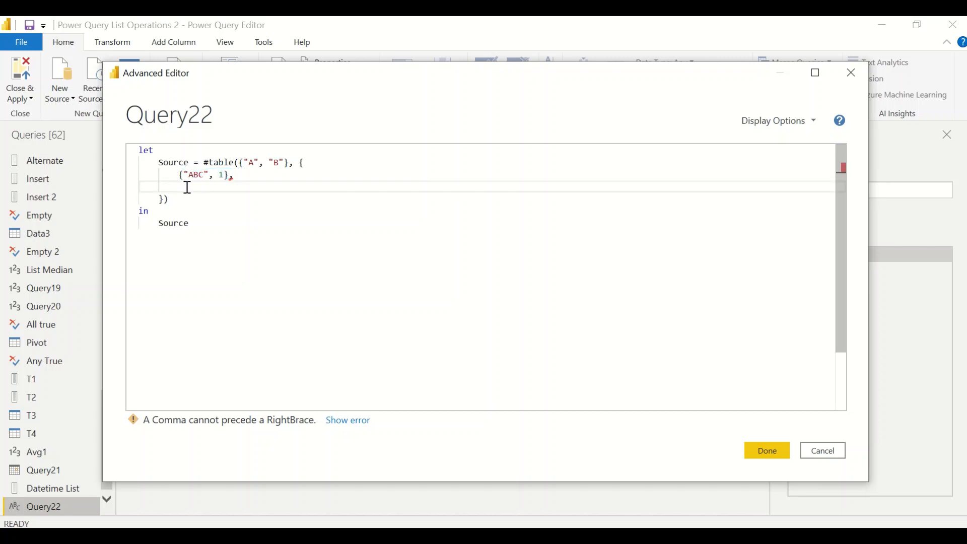
text({"ABC", 1},)
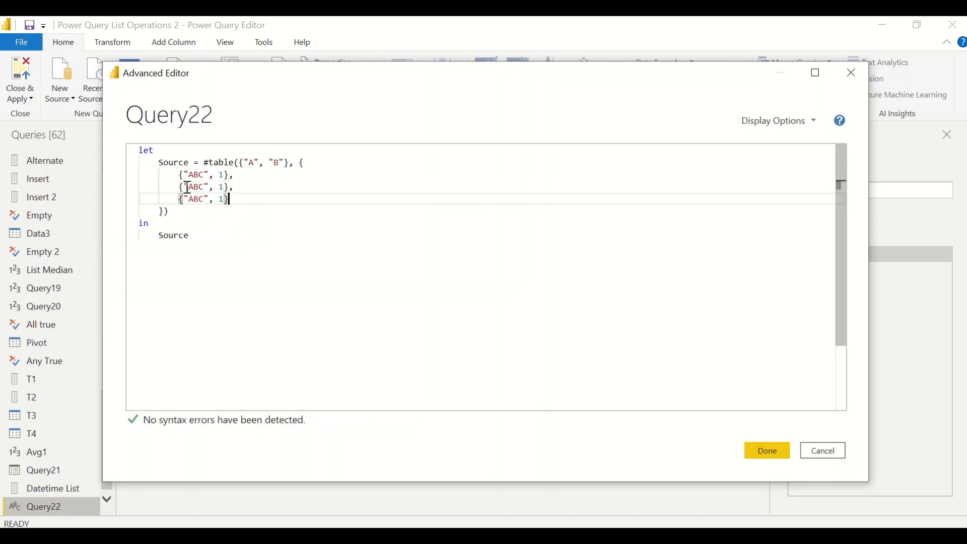
double_click(196, 187)
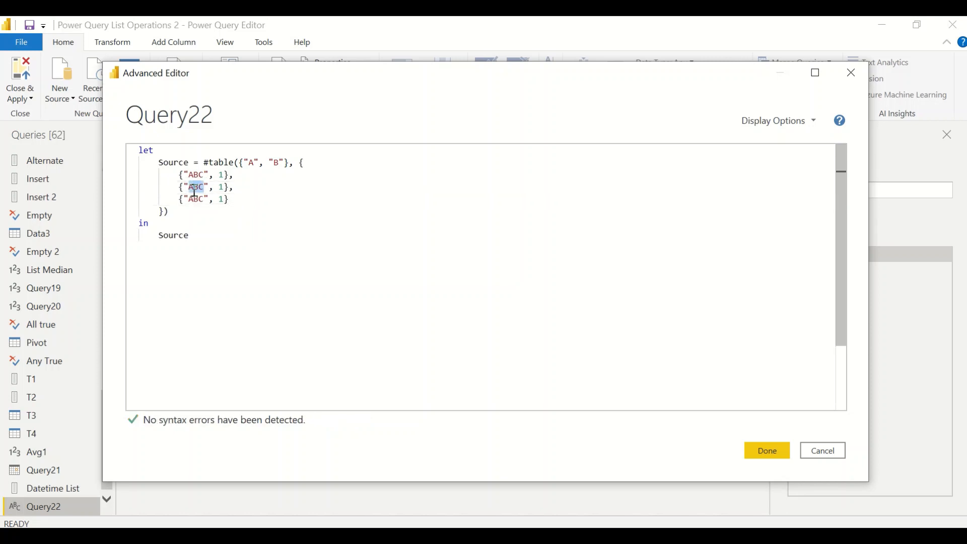
text(DEF)
click(205, 198)
text(GHF)
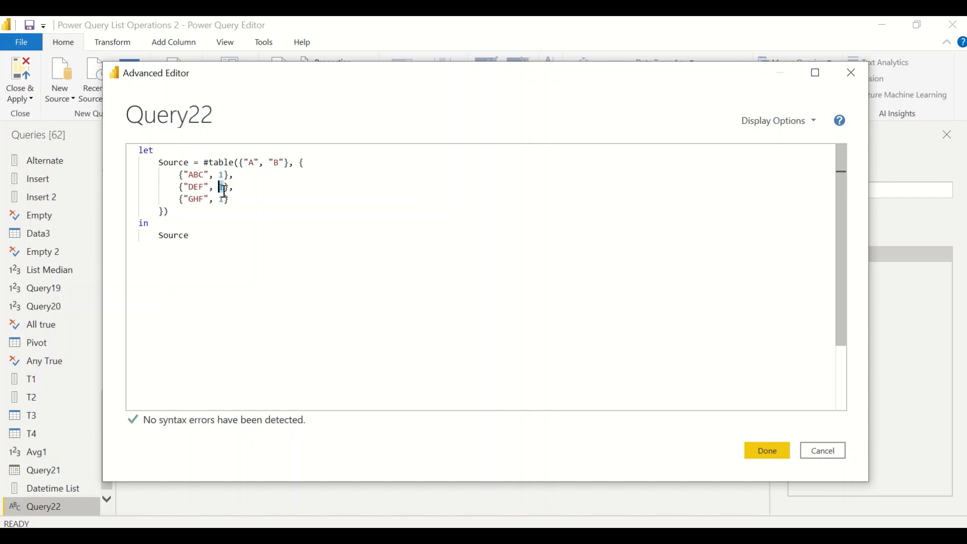
text(2)
click(204, 198)
text(3)
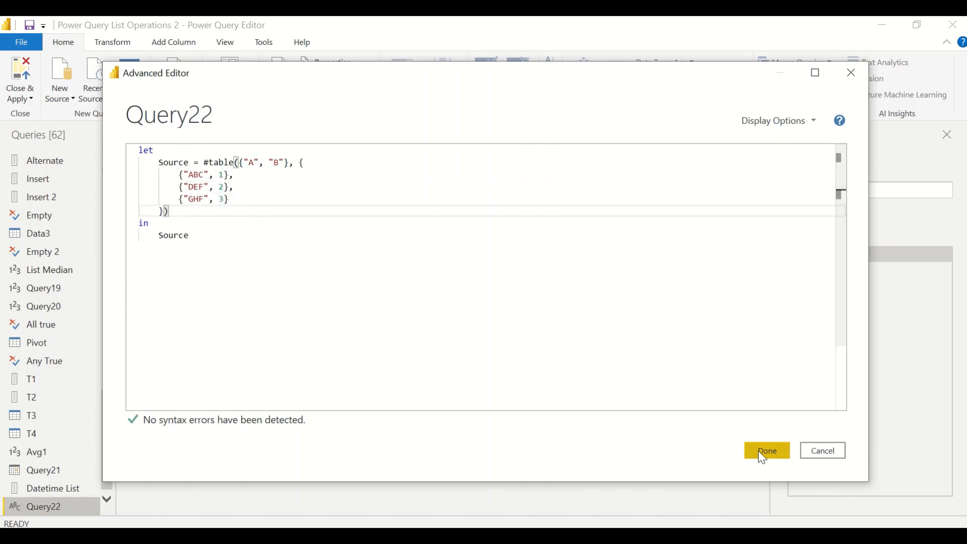
- Apply the edited code with Done and expand the formula bar to show it
click(766, 450)
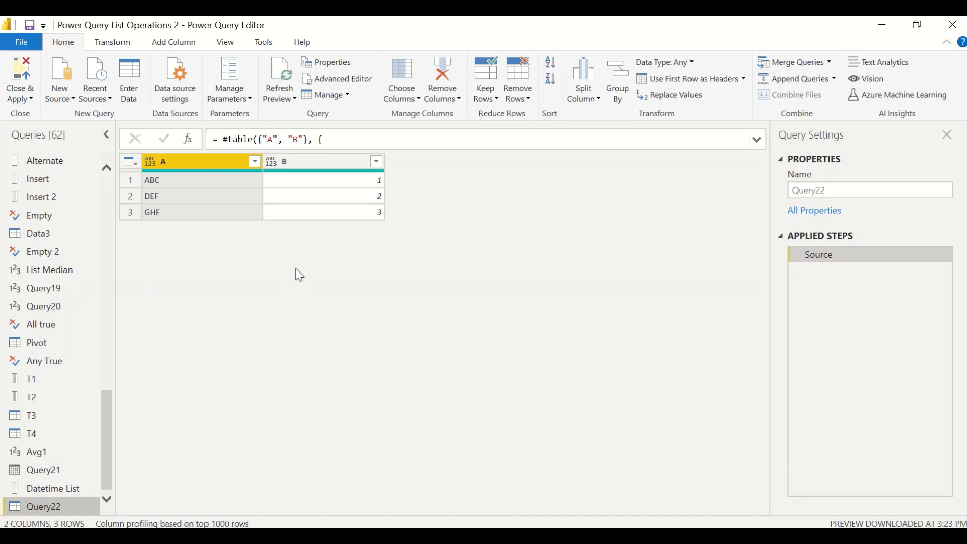
mouse_move(286, 251)
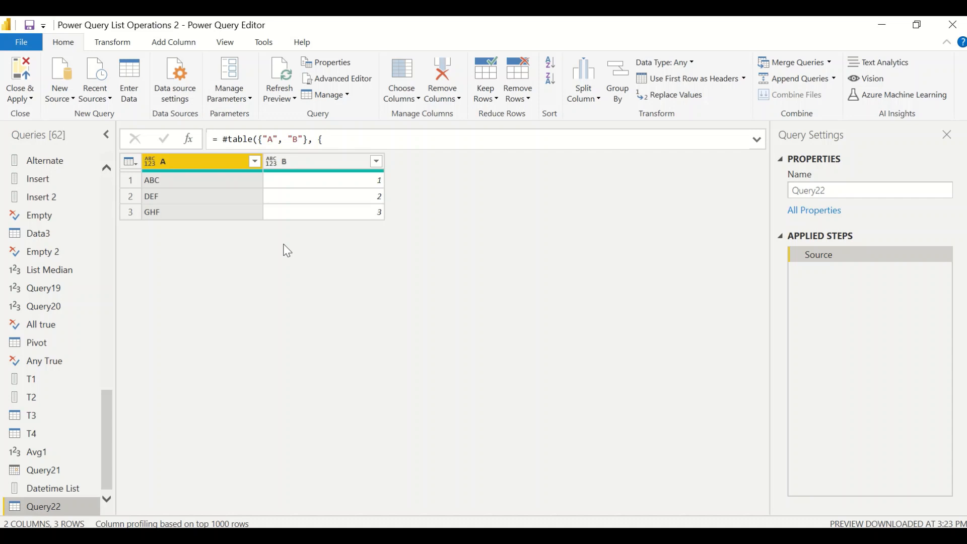
mouse_move(682, 204)
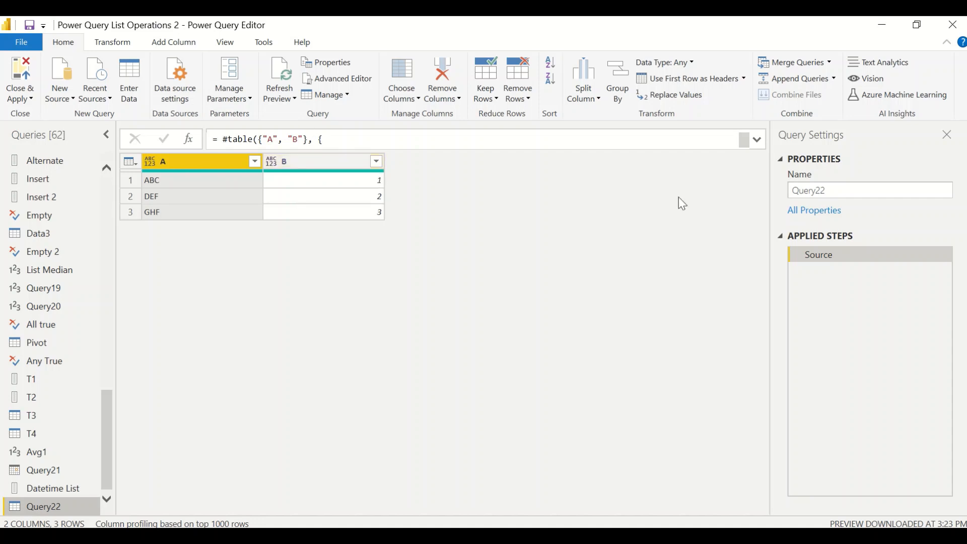
click(755, 139)
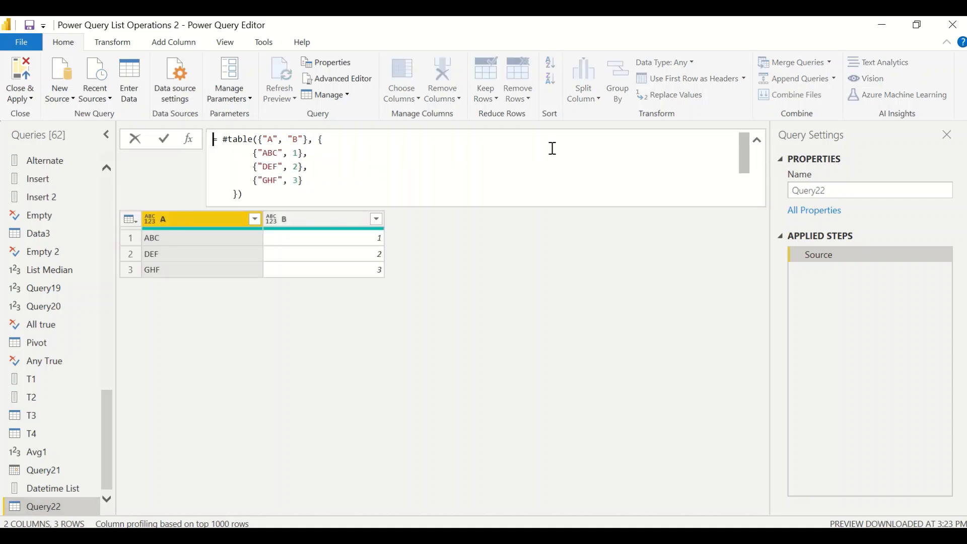
- Add column C with #date(2022,01,0x) values per row in the formula bar and commit
click(314, 139)
text(, "C")
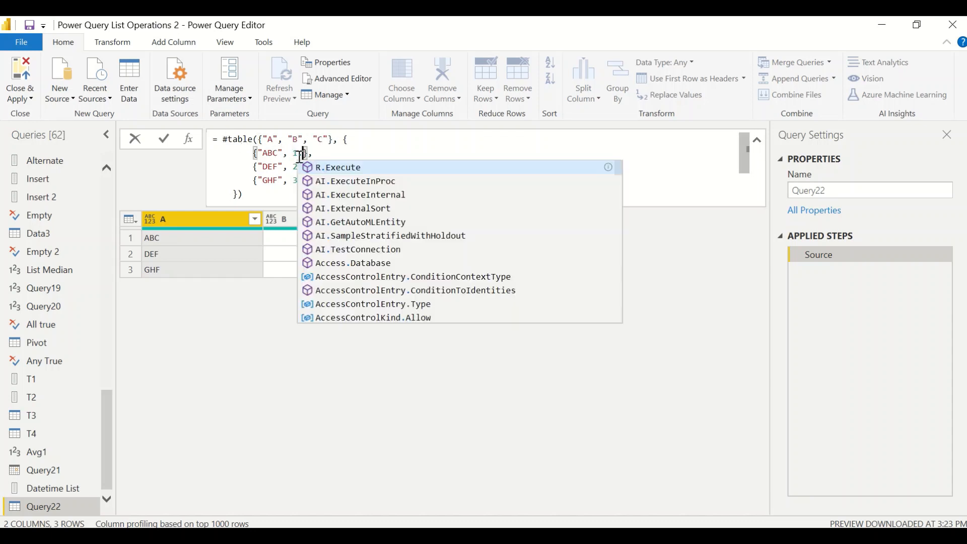
key(Escape)
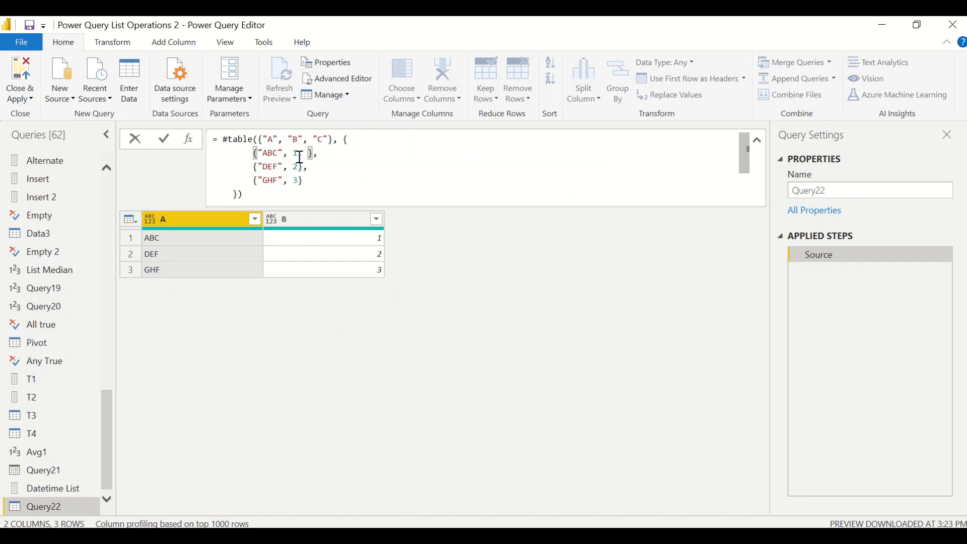
text(#date())
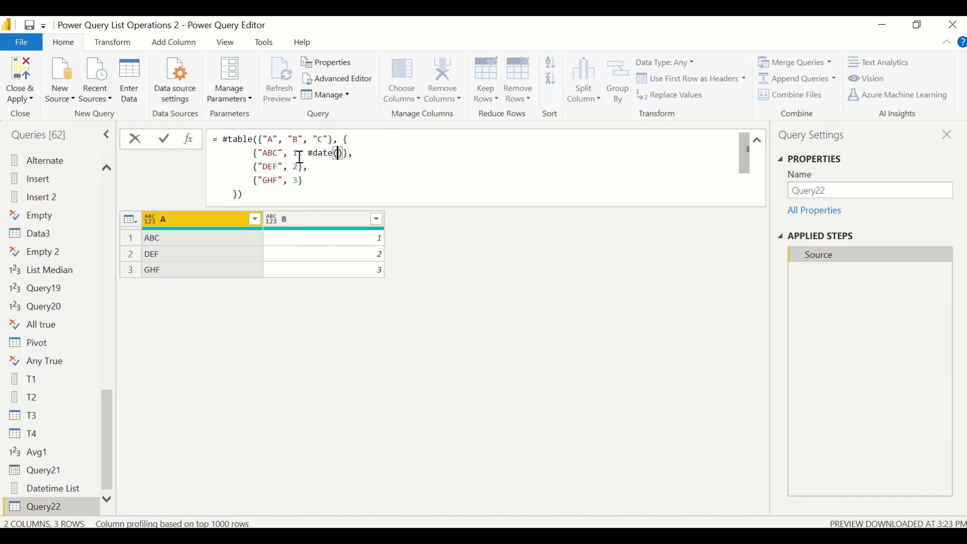
text(2022,)
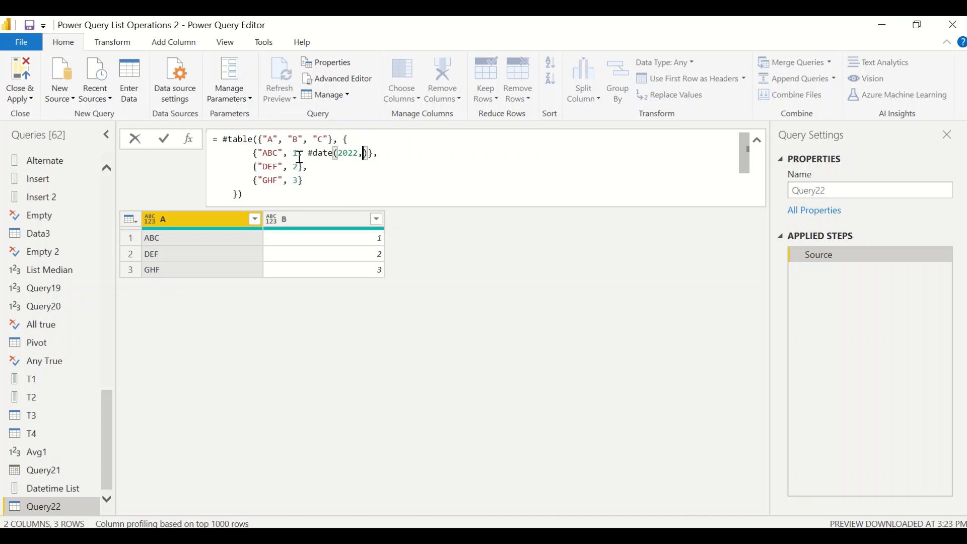
text(01,01)
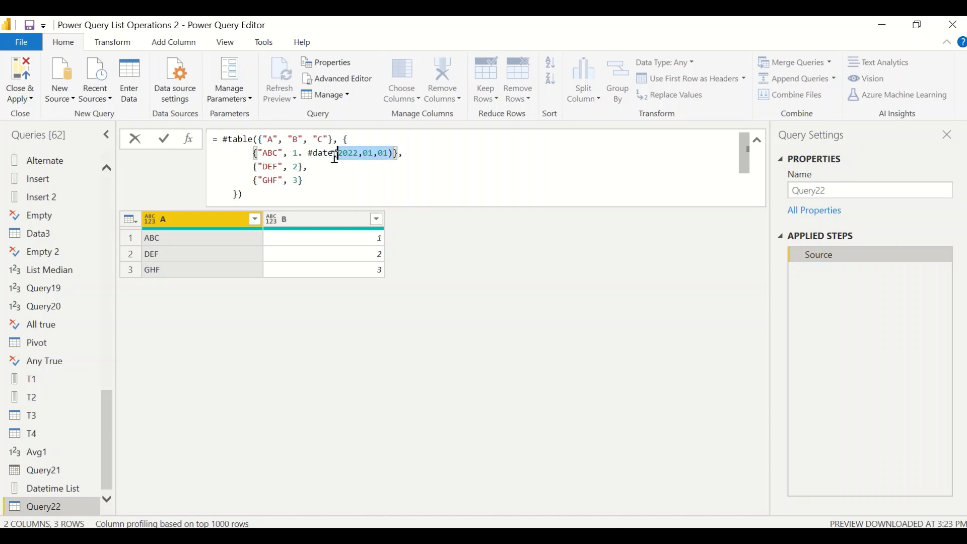
click(303, 153)
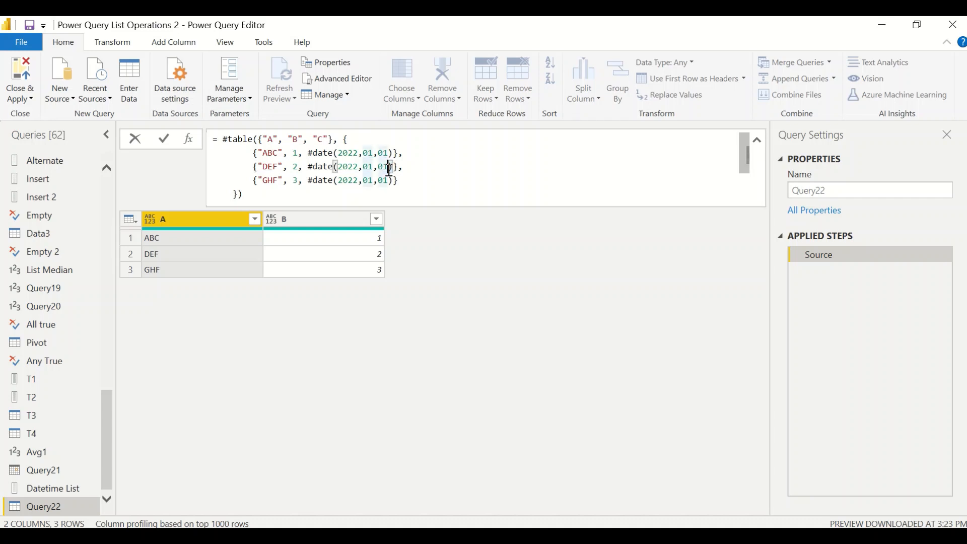
text(02)
click(484, 179)
text(3)
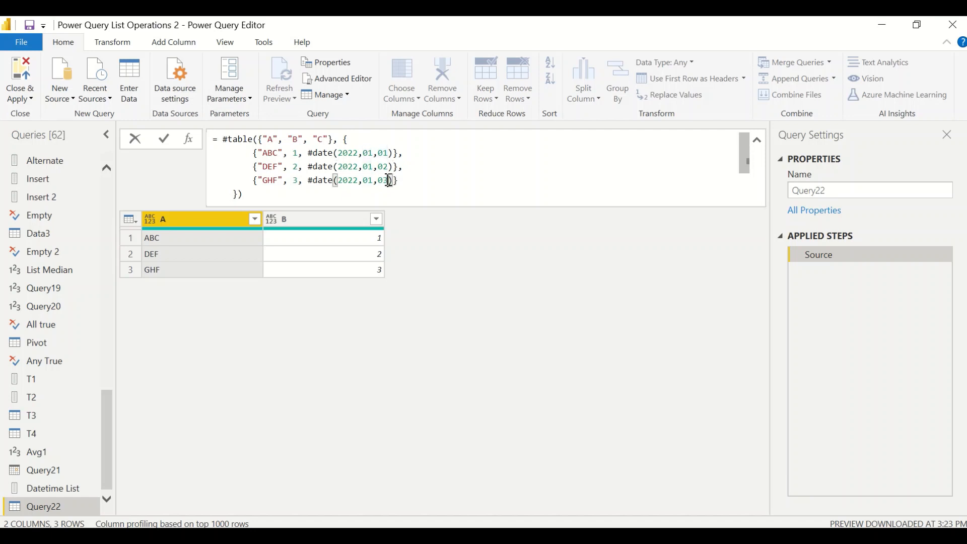
click(163, 138)
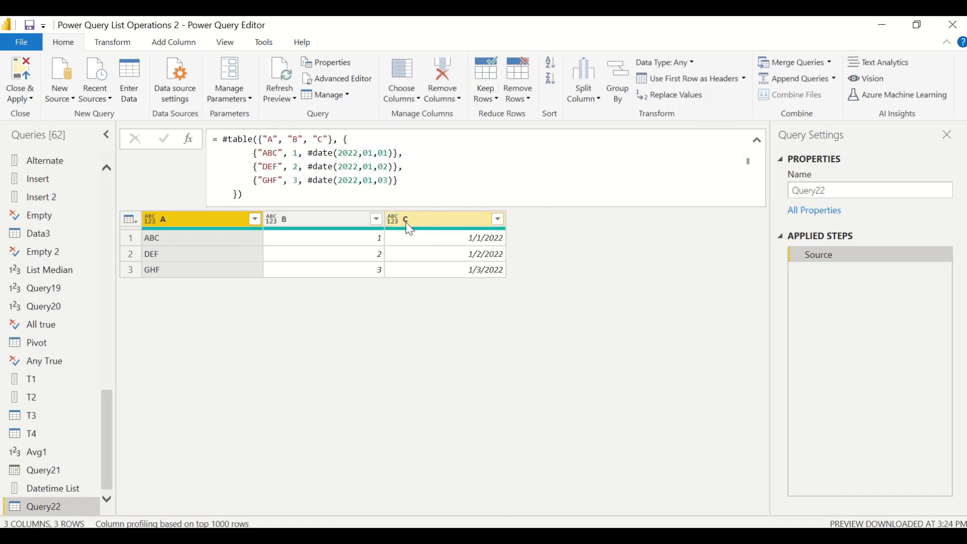
- Set column C's data type to Date from the Home ribbon
click(663, 62)
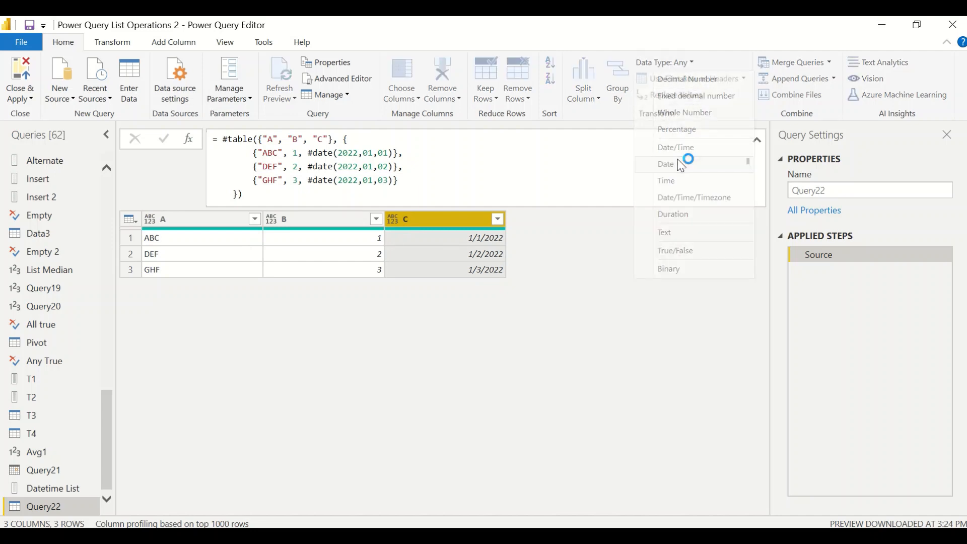
click(666, 163)
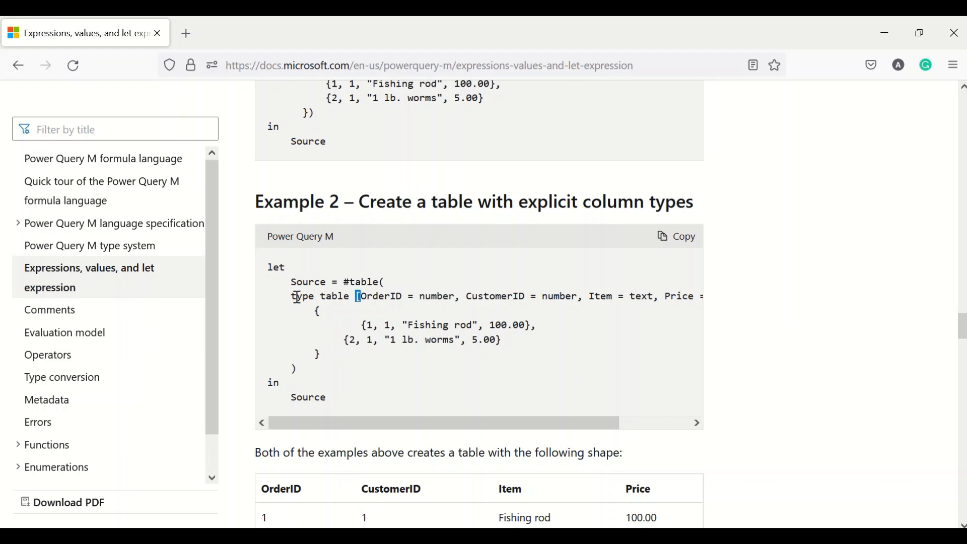
- Review the explicit column types #table example in the M documentation
double_click(334, 296)
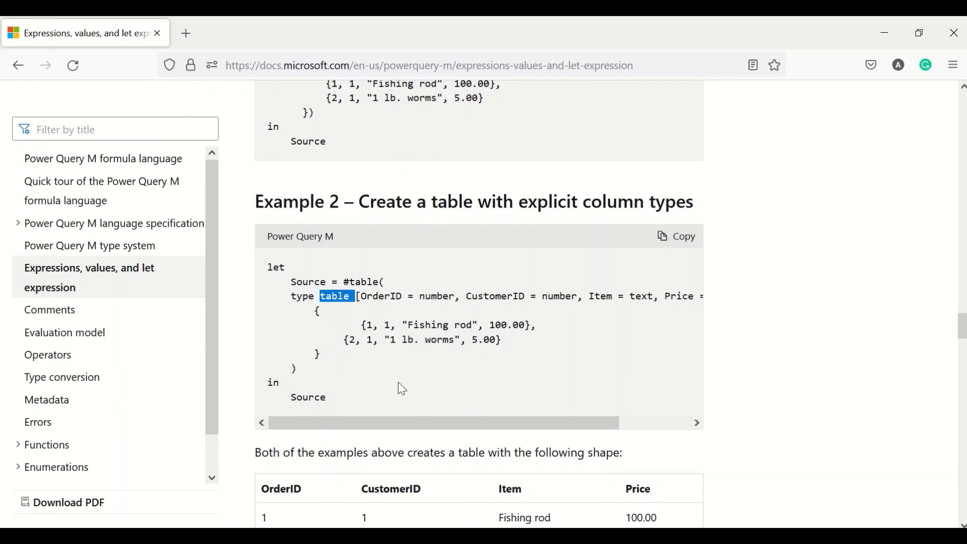
scroll(left, 3)
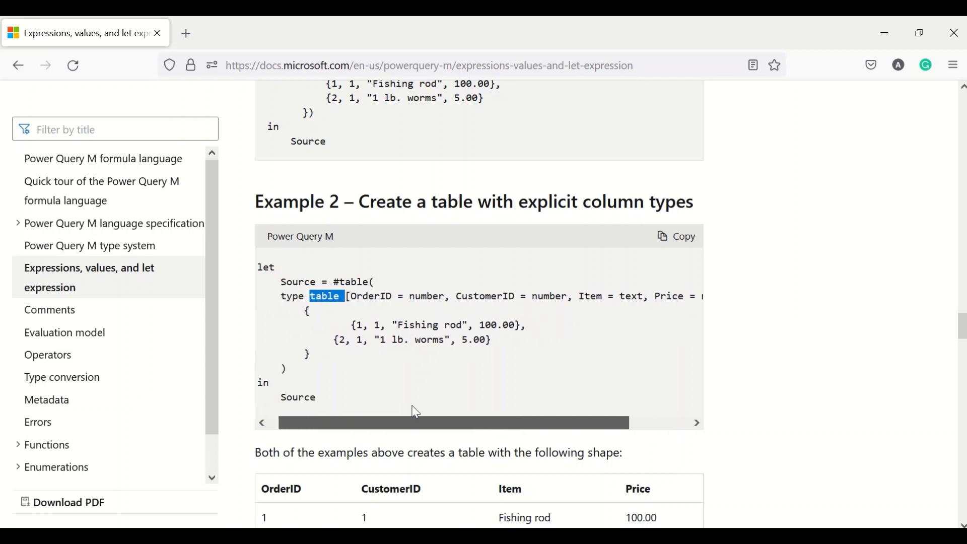
scroll(right, 3)
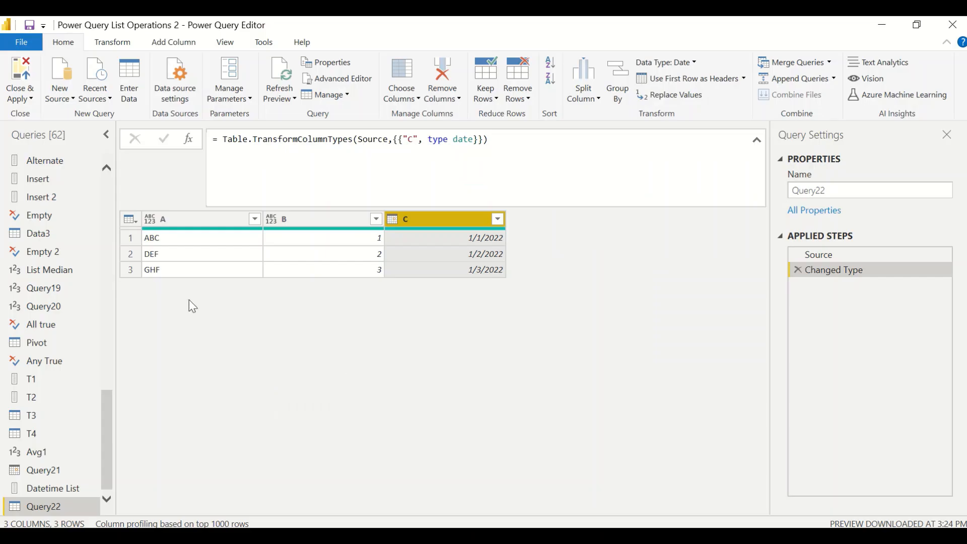
mouse_move(61, 117)
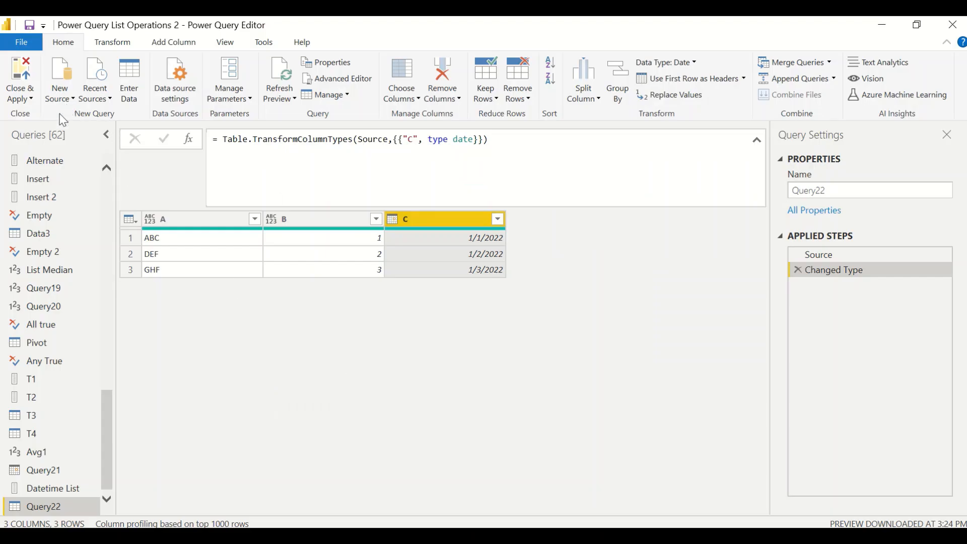
- Create blank Query23 from New Source and show its code in the Advanced Editor
click(60, 77)
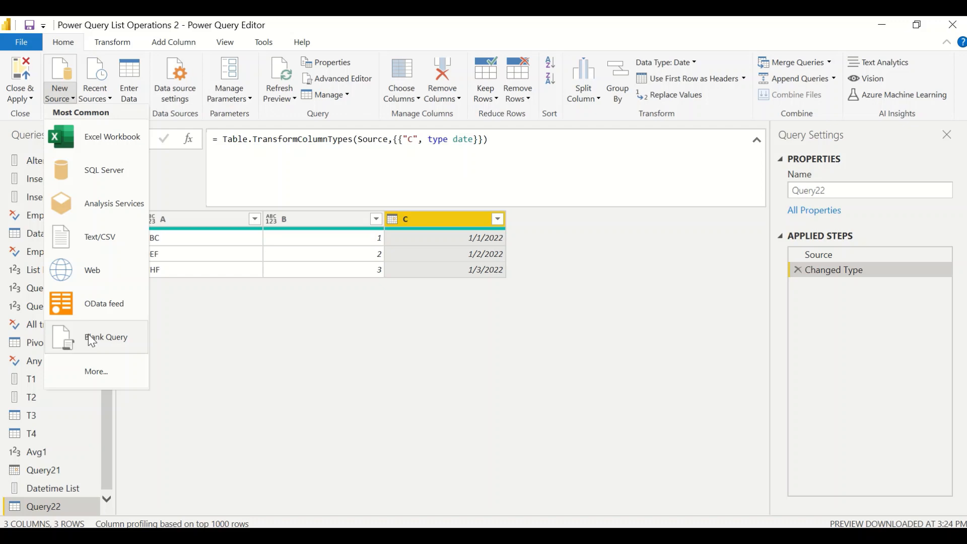
click(105, 337)
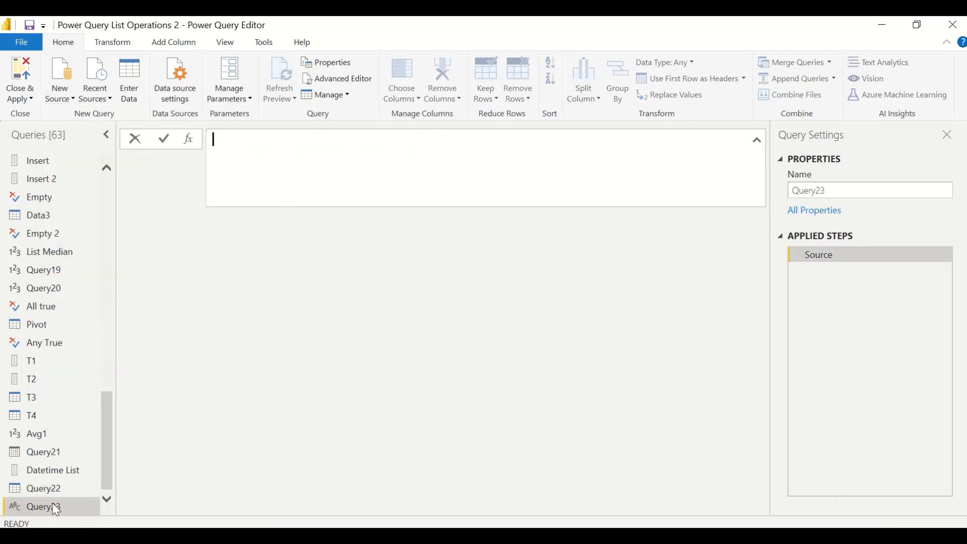
click(342, 79)
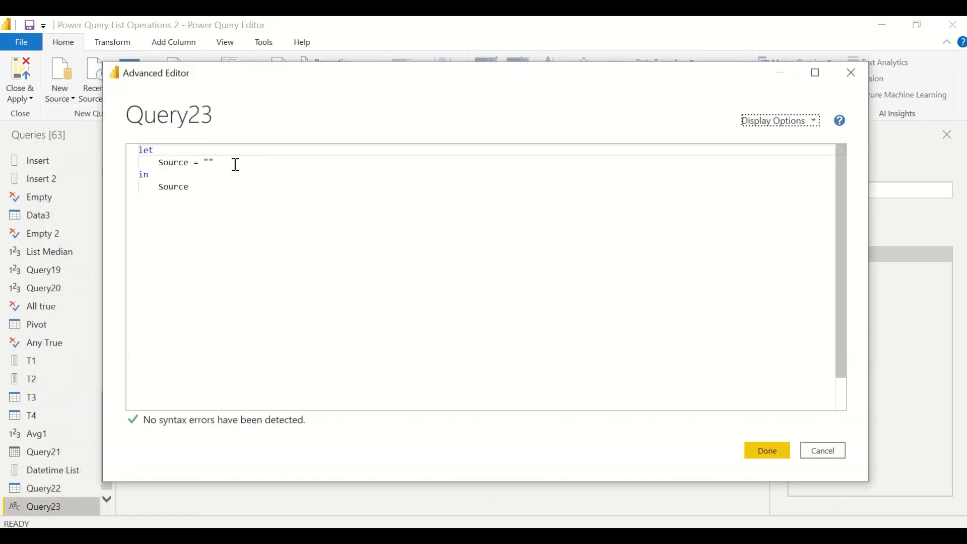
- Replace the empty Source value with #table( and start type table [ A on a new line
key(Backspace)
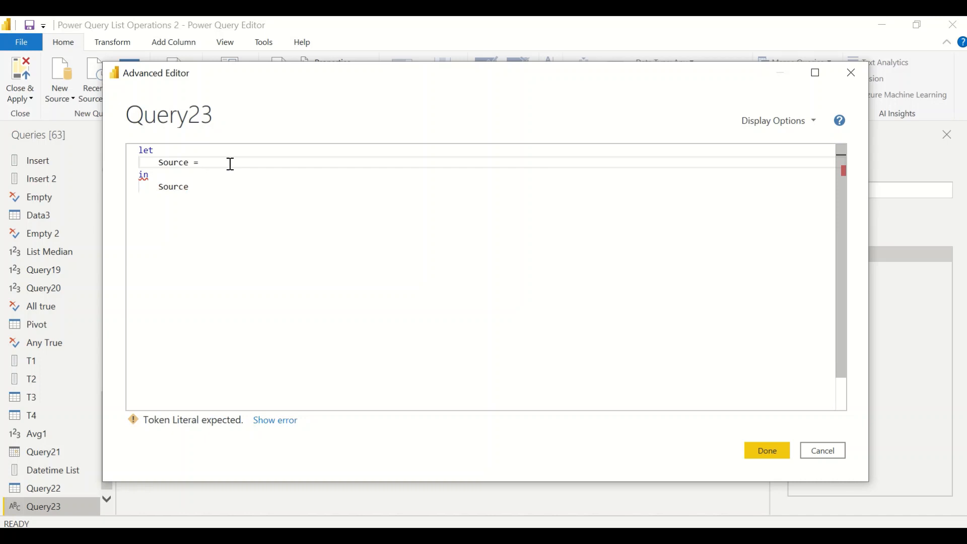
text(#table ()
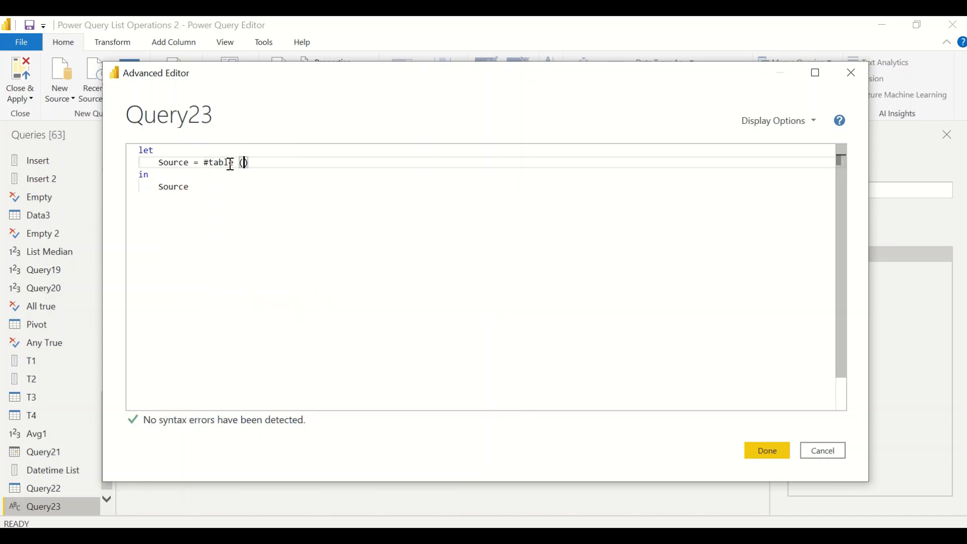
key(Return)
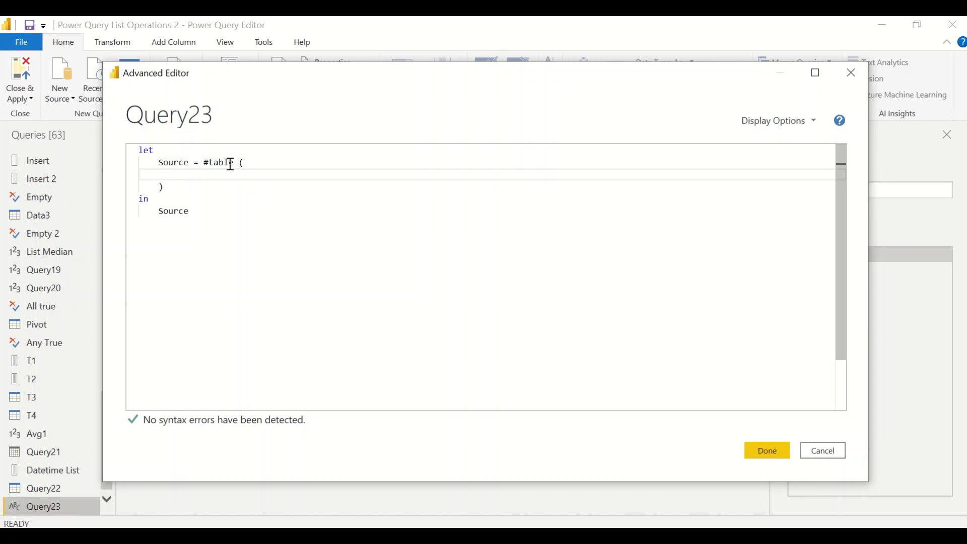
text(ty)
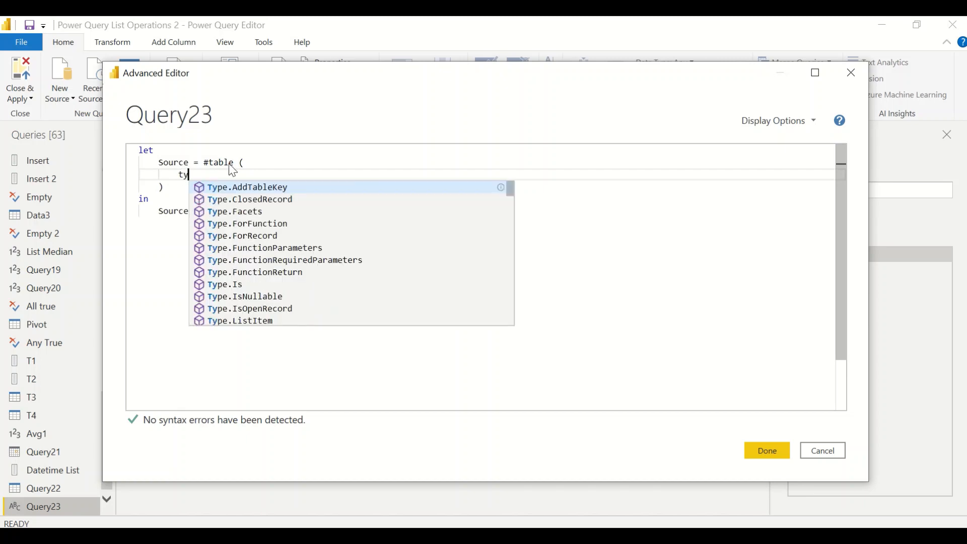
key(alt+tab)
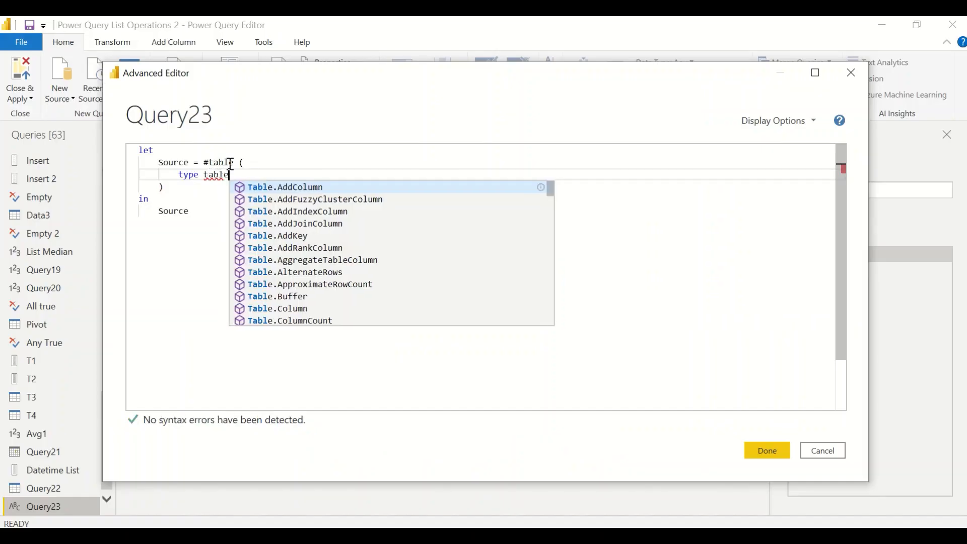
key(alt+tab)
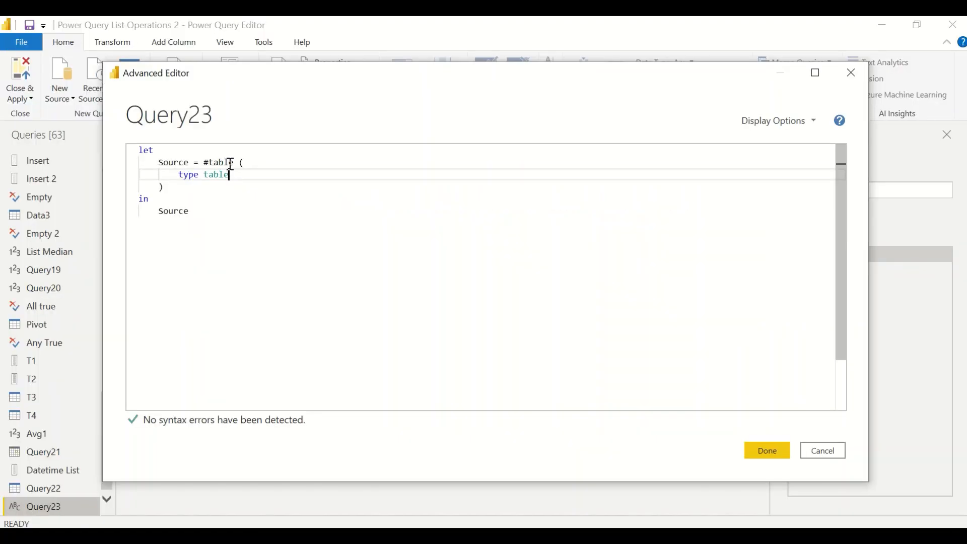
text(["A)
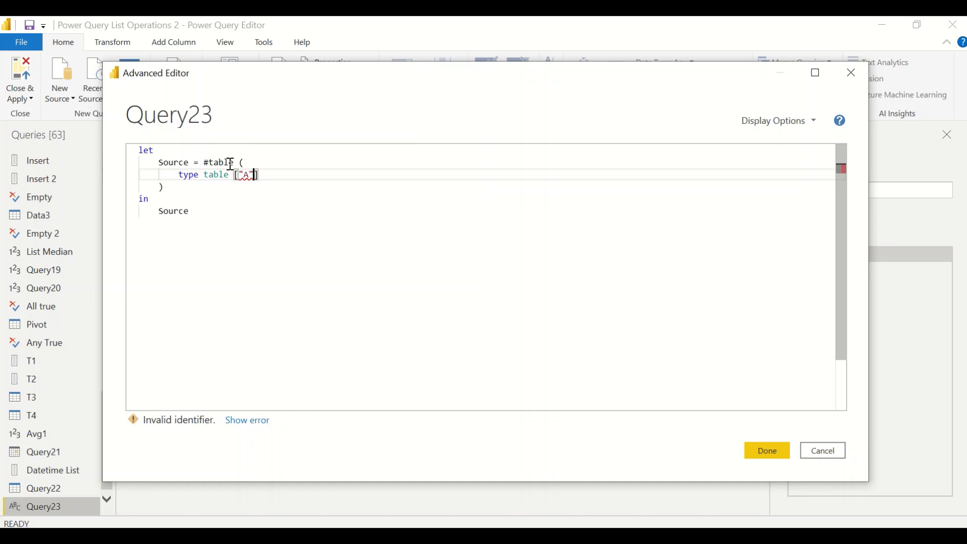
key(alt+tab)
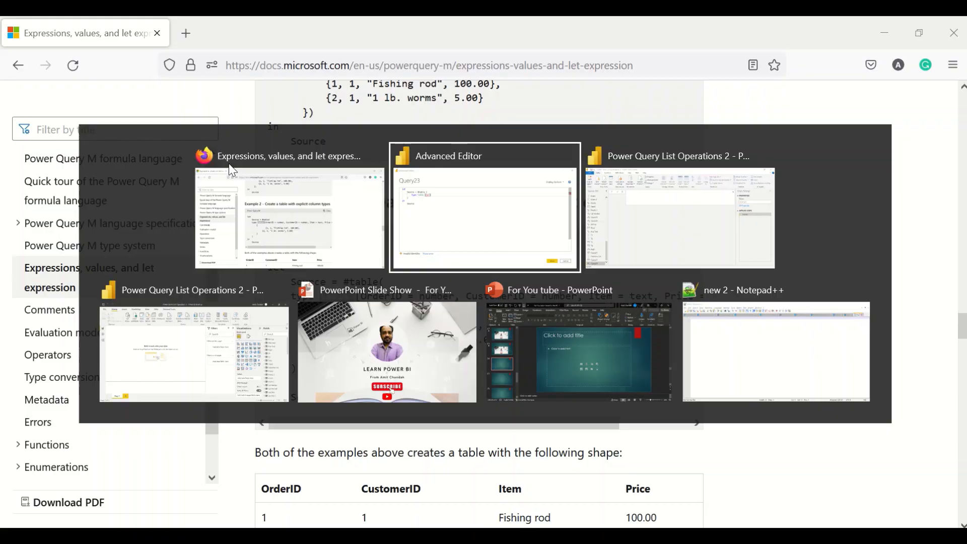
click(484, 209)
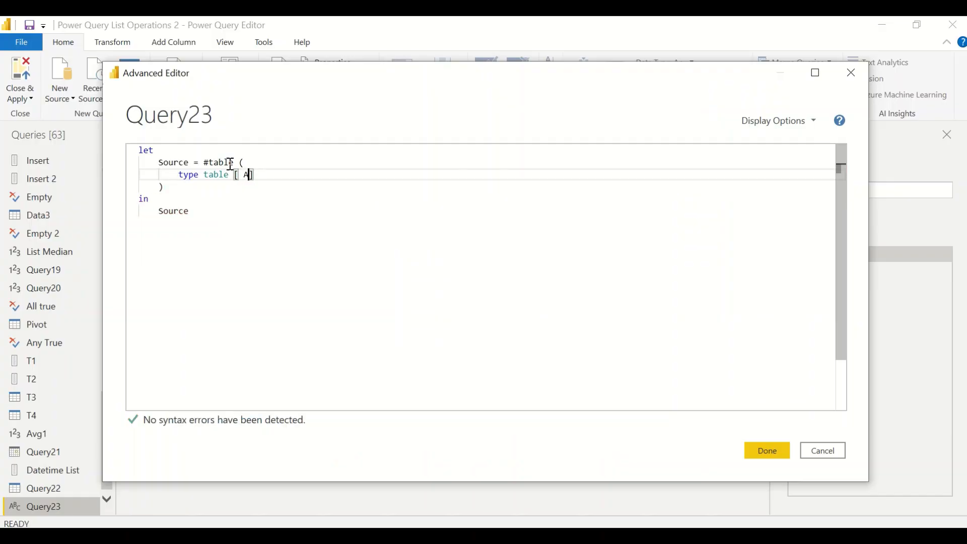
- Complete type table [A = number, B = text] and add the row {"A", 1}
text(= numb)
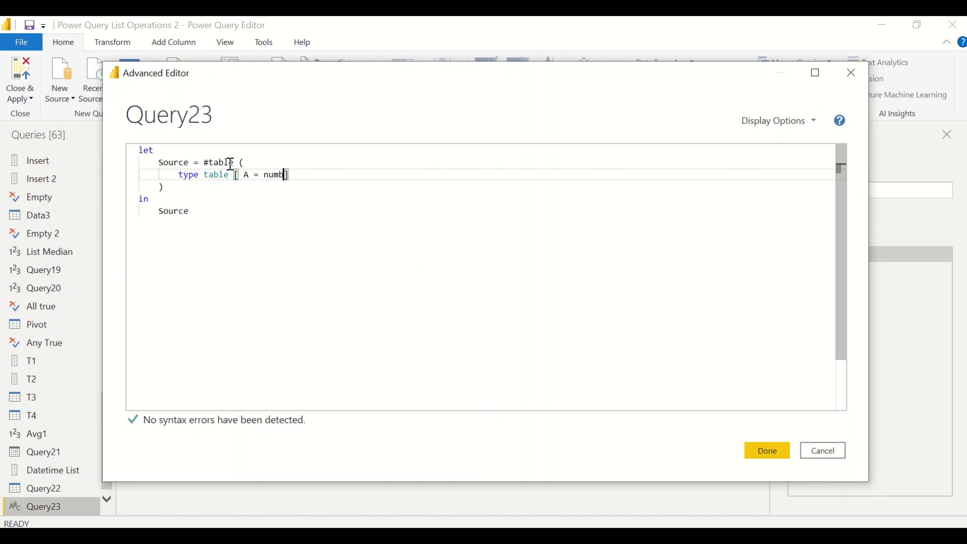
text(er ,)
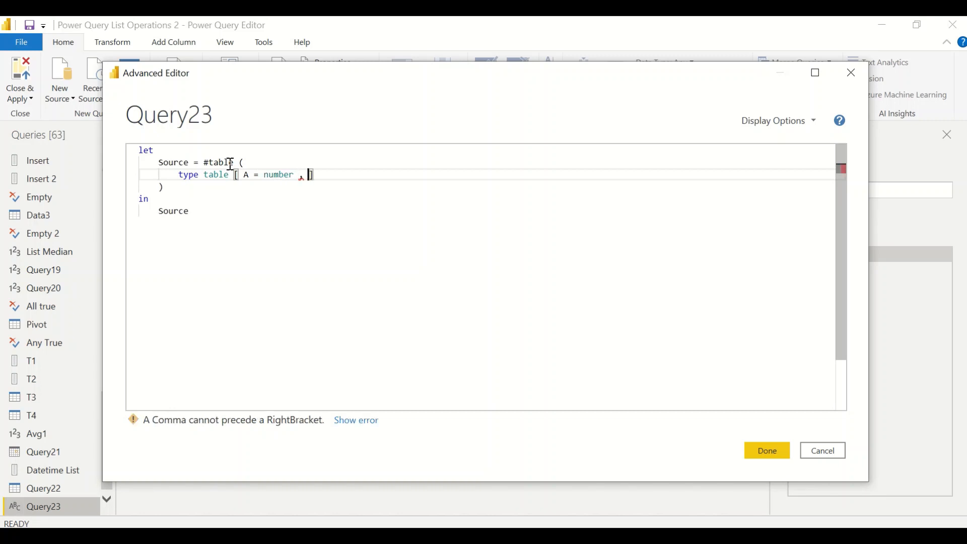
text(B =)
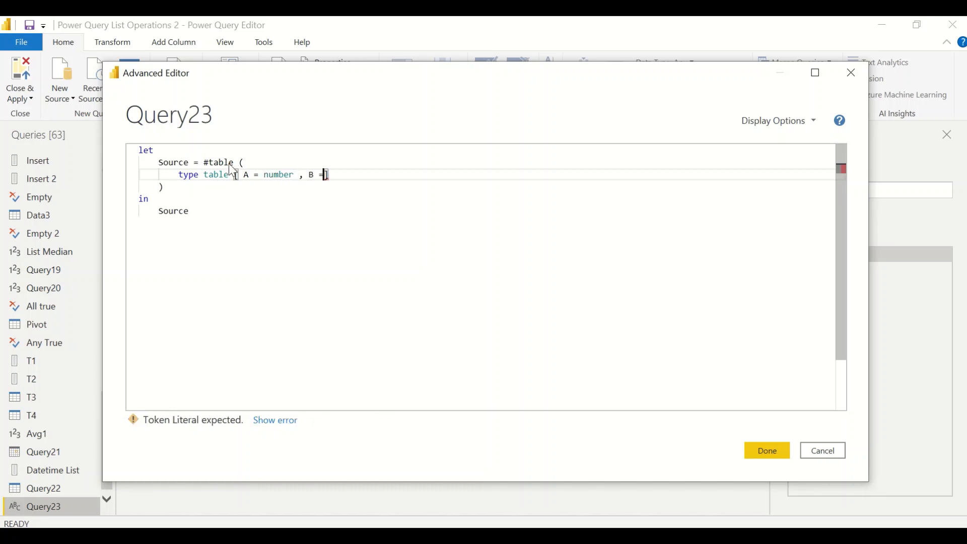
text(text])
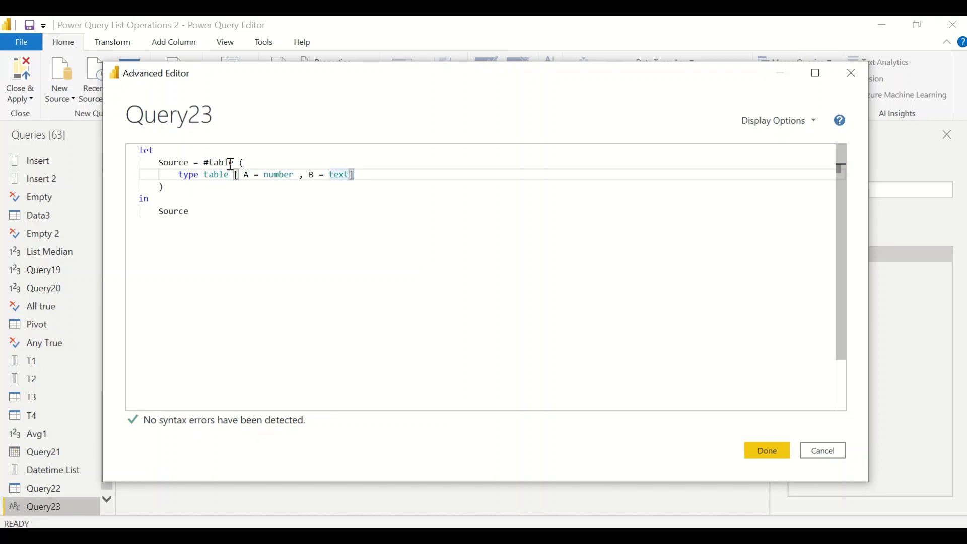
text(,)
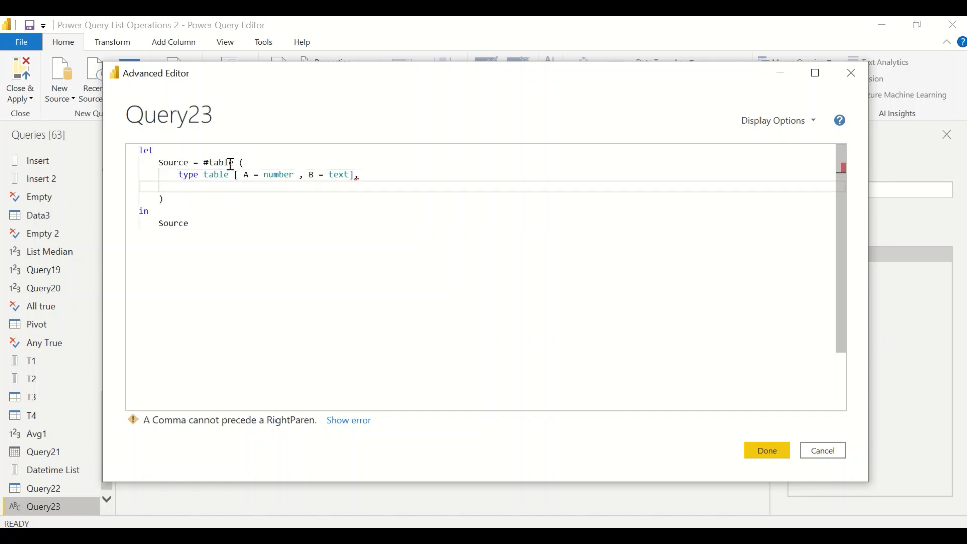
text({""})
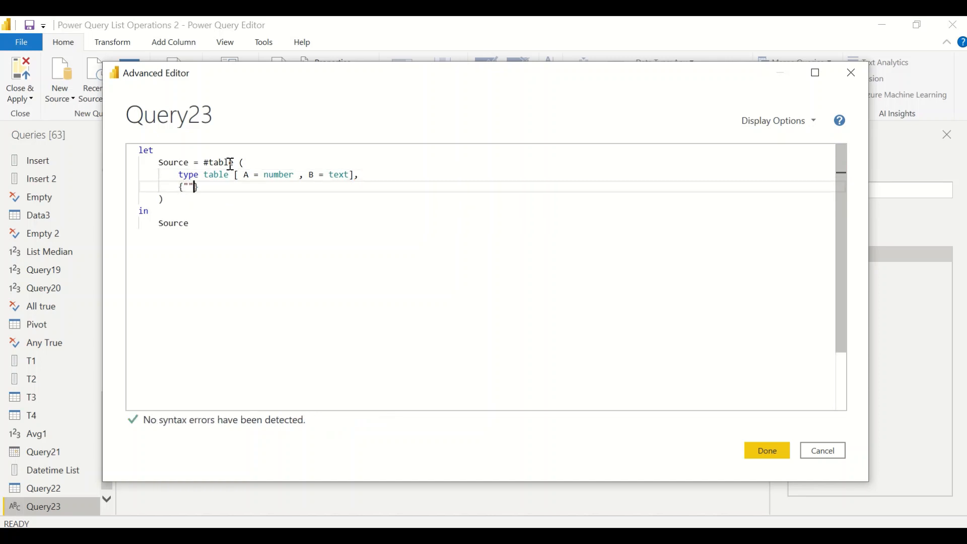
text(A", 1)
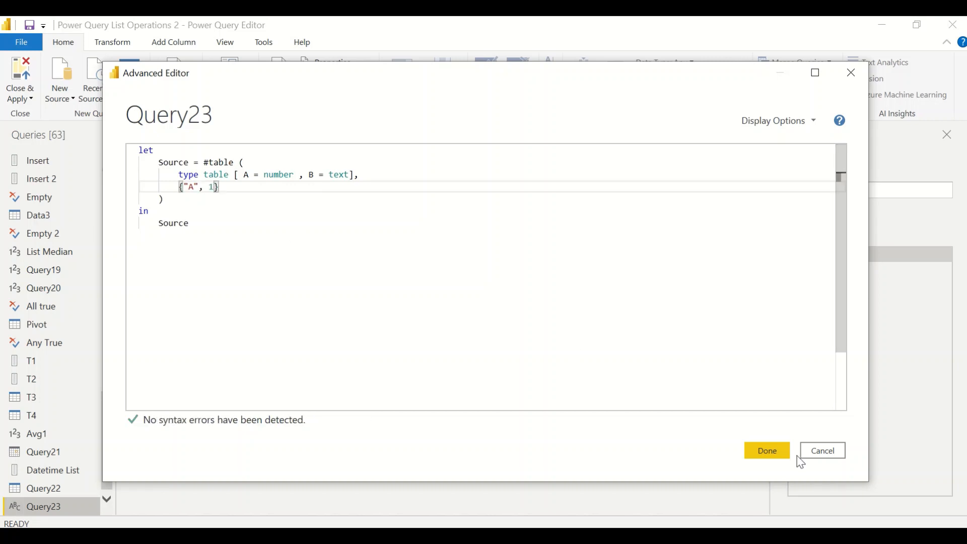
- Apply the Query23 code with Done and view the resulting table
click(765, 450)
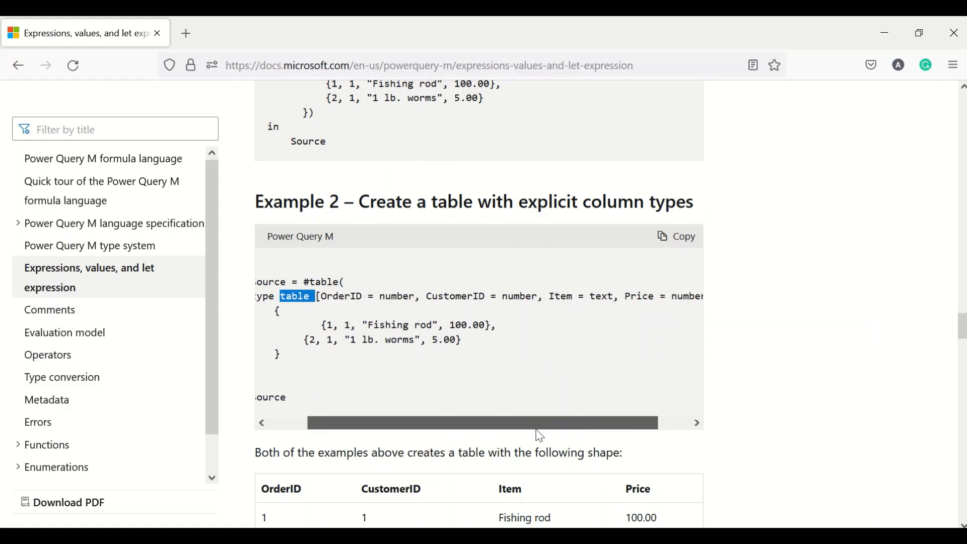
scroll(left, 3)
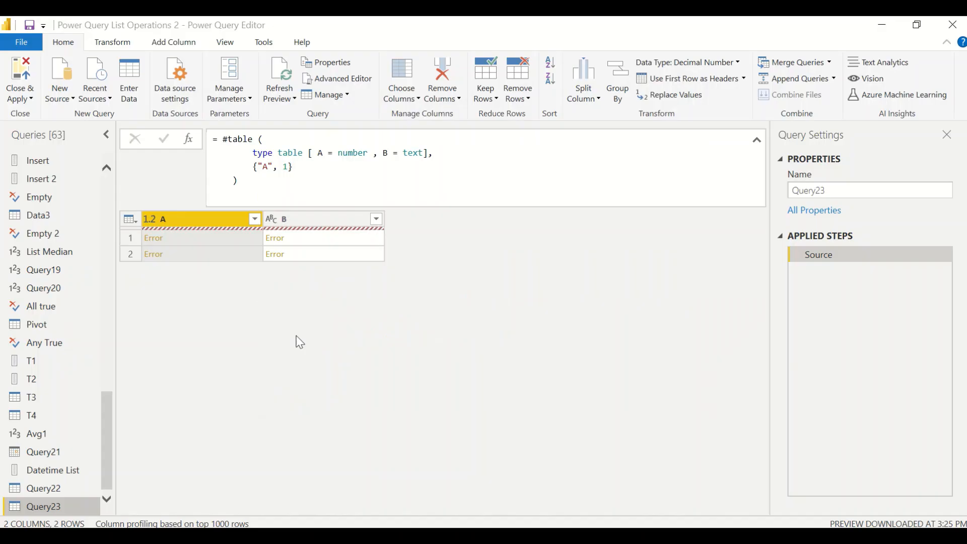
mouse_move(308, 248)
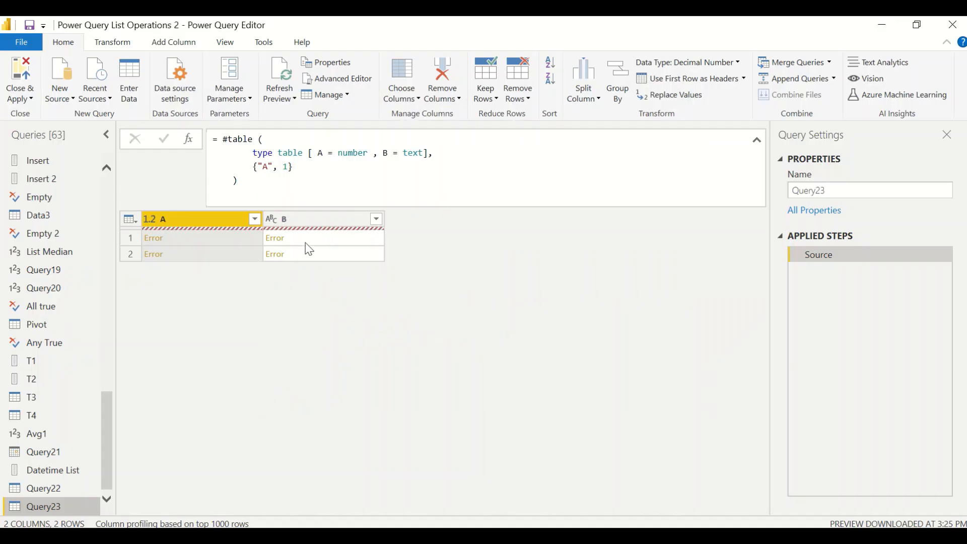
- Show the Error cell's detail ('A' cannot be converted to type List) and compare with the Docs #table example
click(273, 238)
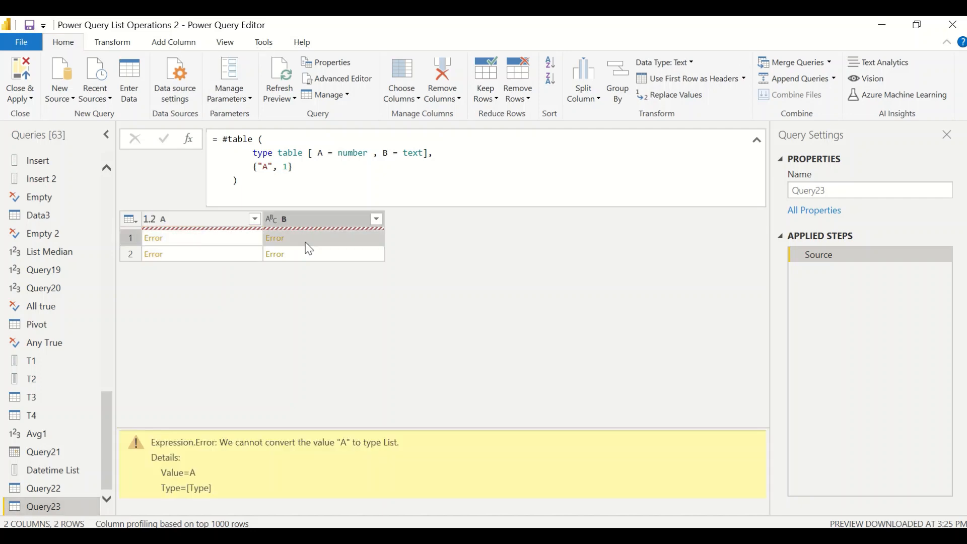
key(alt+tab)
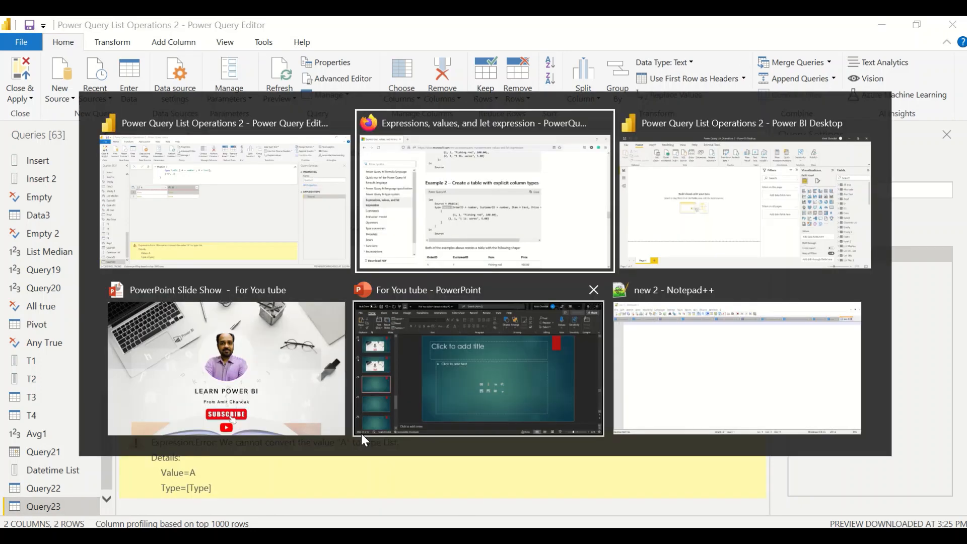
click(483, 191)
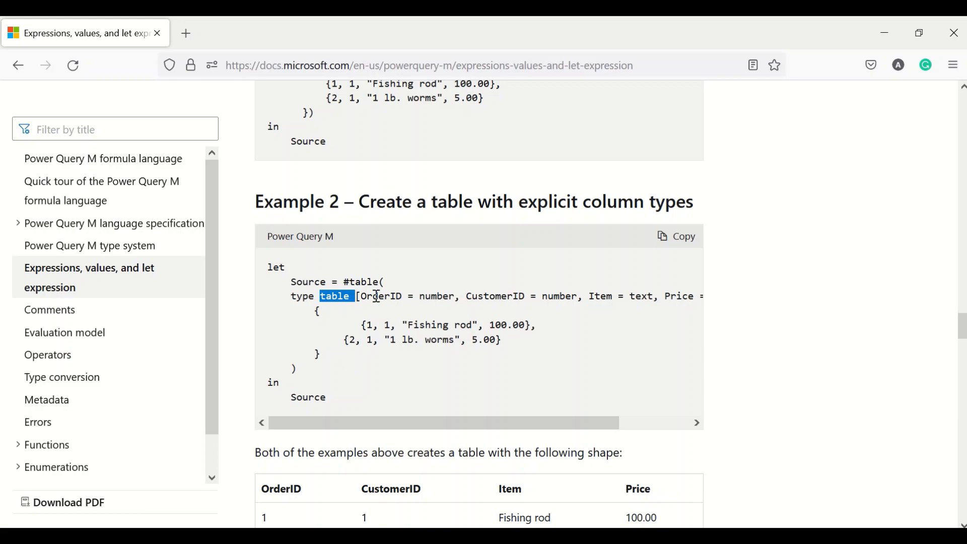
double_click(381, 296)
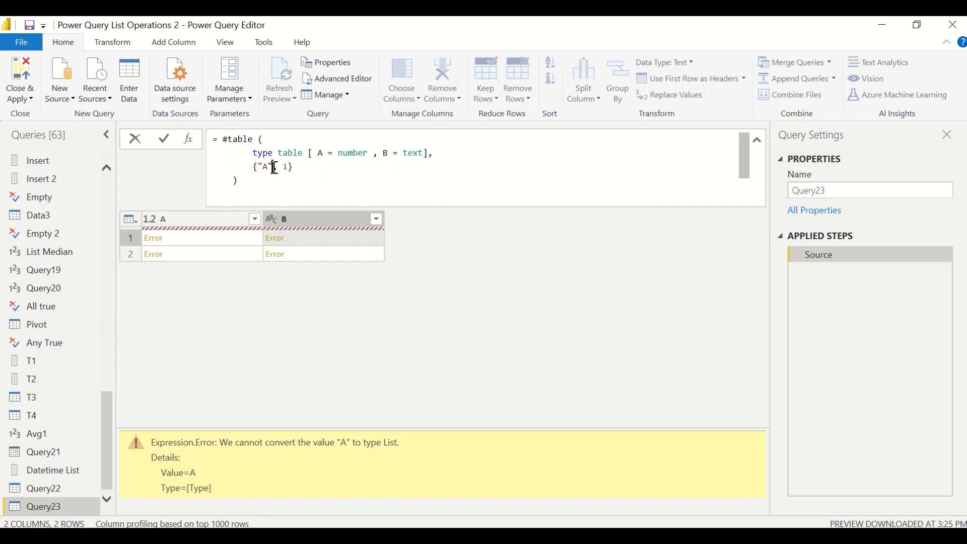
- Rewrite the row data as {{ 1, "A"}} so Query23 returns one valid row 1, A
key(Backspace)
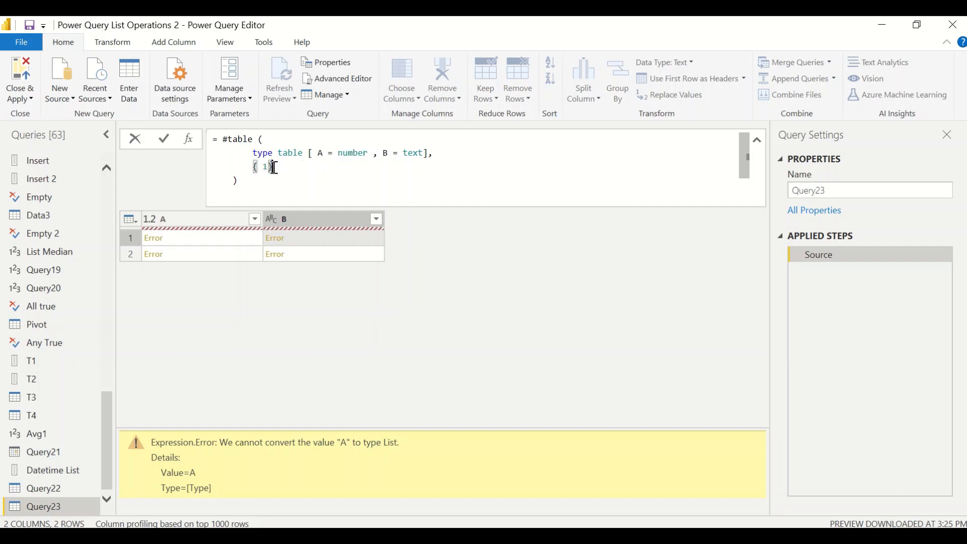
text(,)
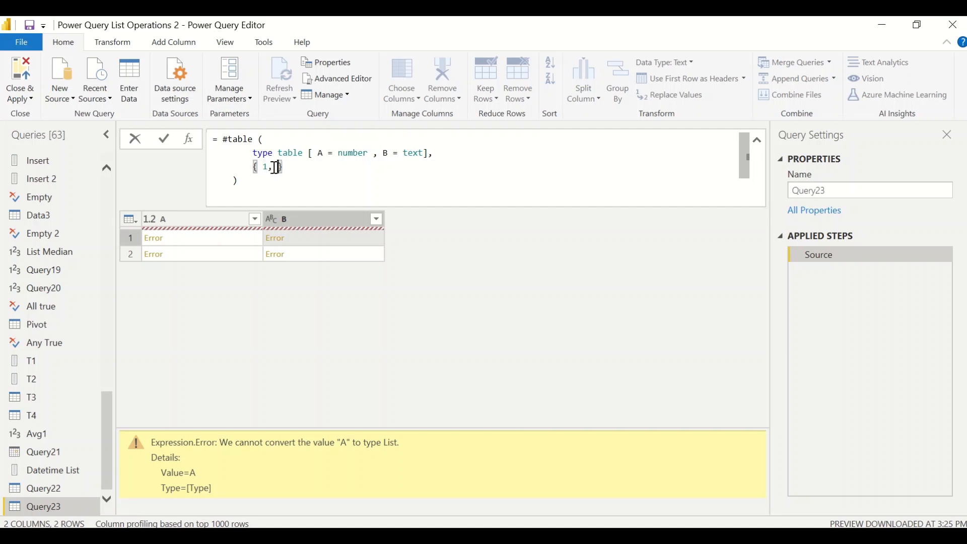
text("A"})
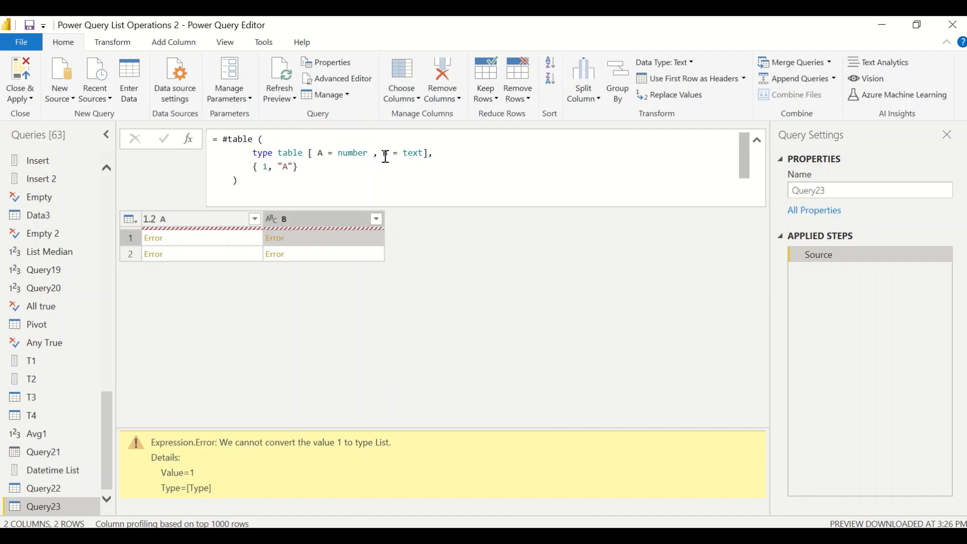
double_click(353, 153)
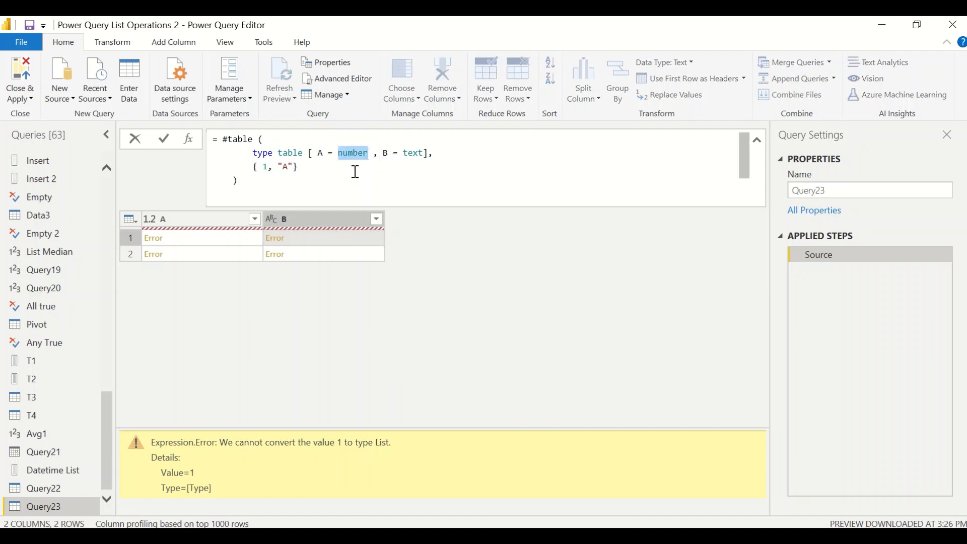
mouse_move(345, 174)
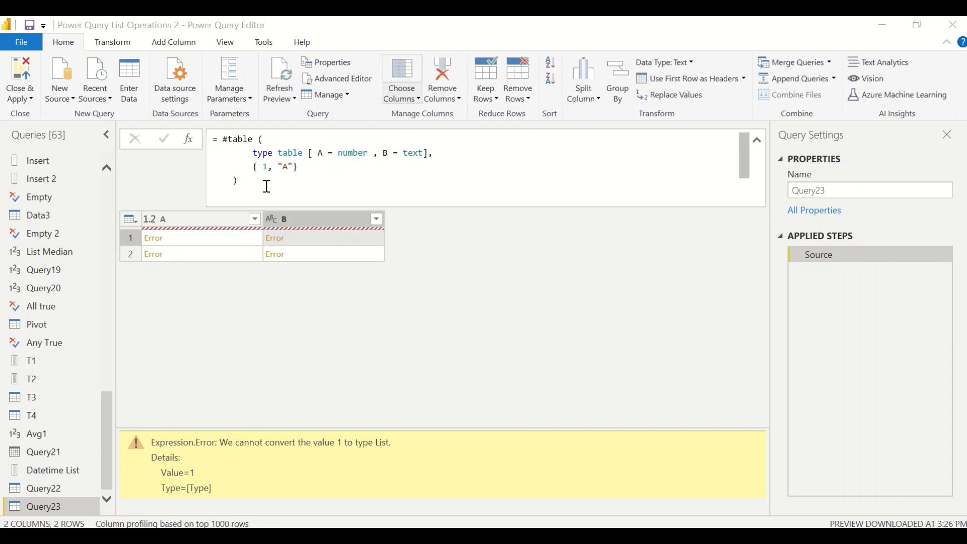
click(254, 166)
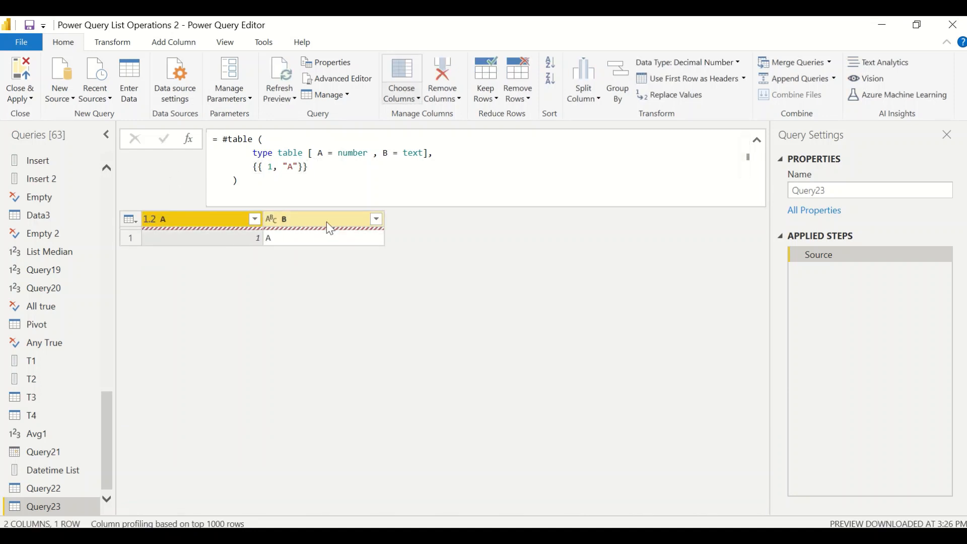
- Check the Transform ribbon, then bring up Query23's full let…in code in the Advanced Editor
click(302, 166)
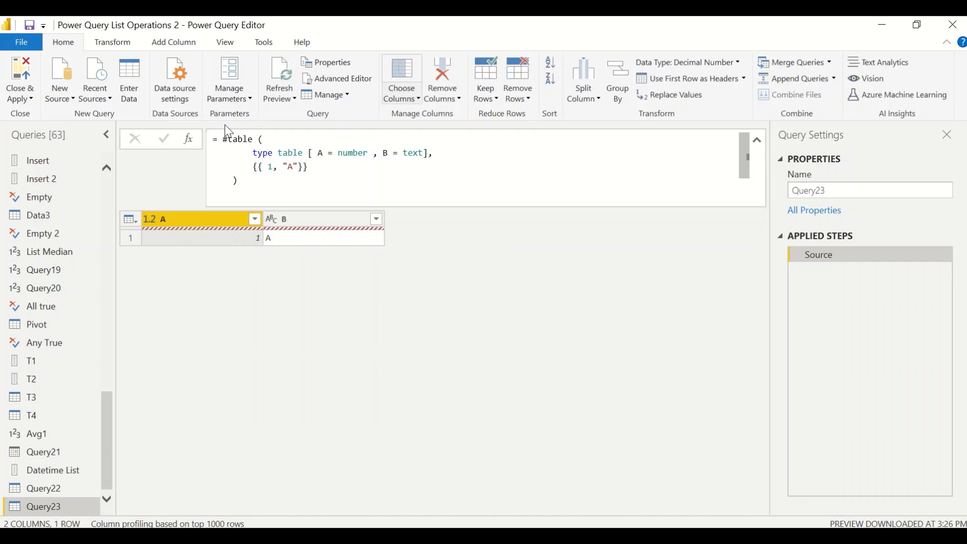
click(111, 42)
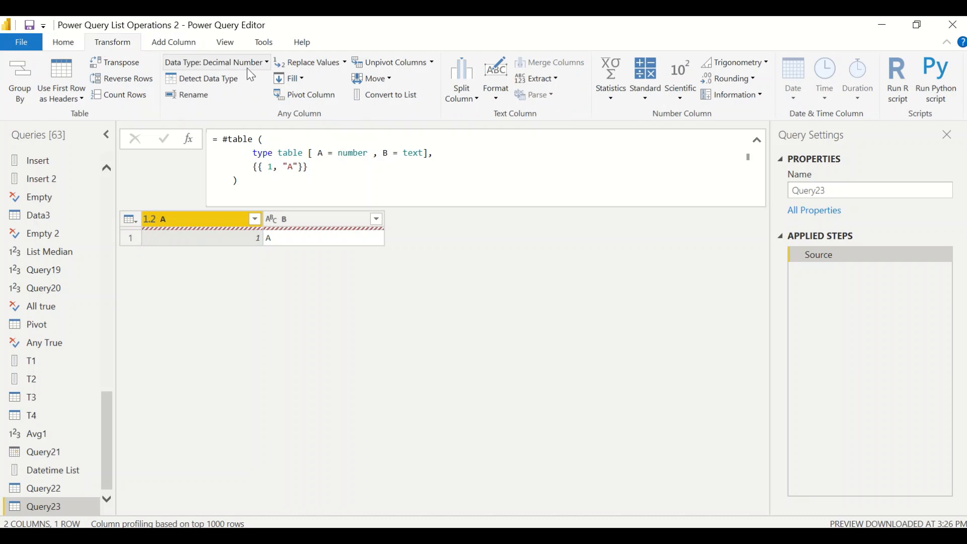
click(62, 43)
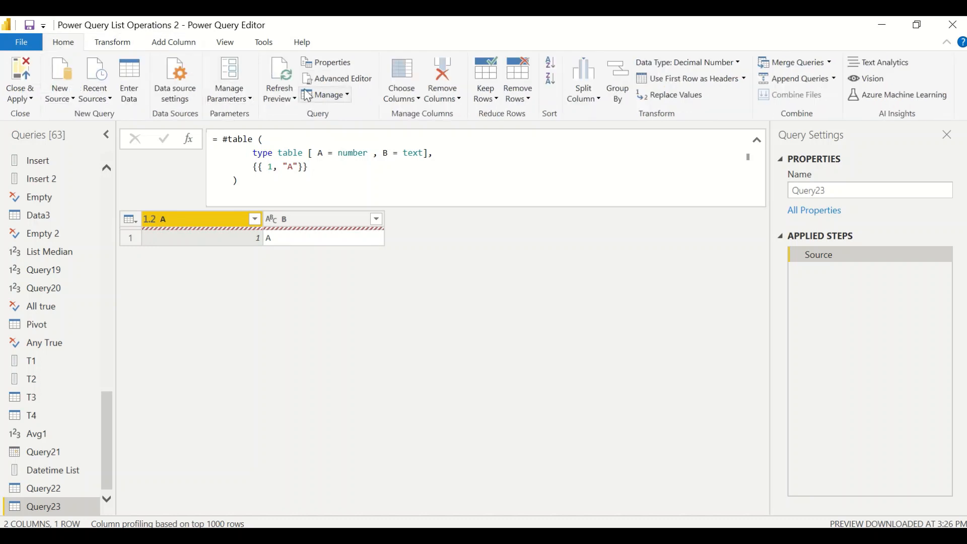
click(336, 78)
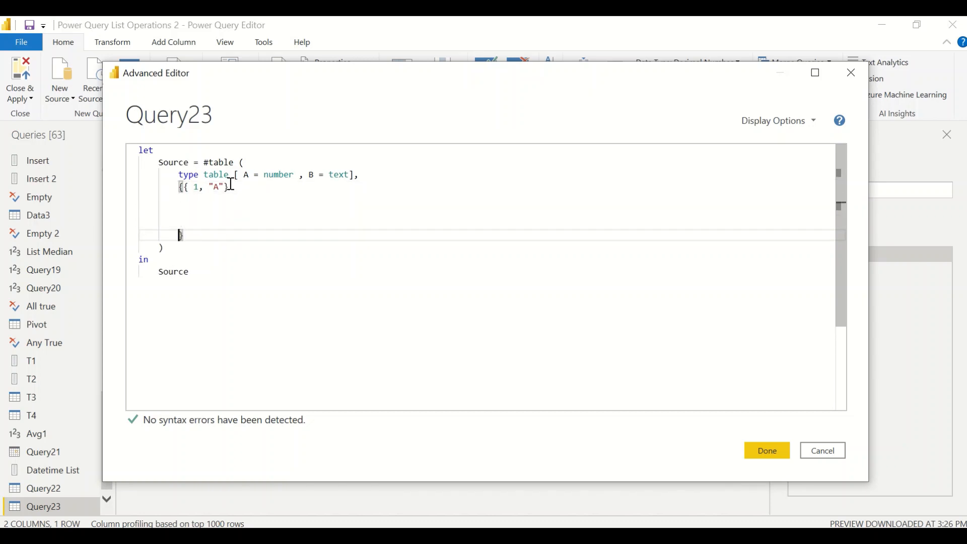
- Extend the row list to {1,"A"}, {2,"B"}, {3,"C"}, {4,"D"} and apply the code
double_click(194, 187)
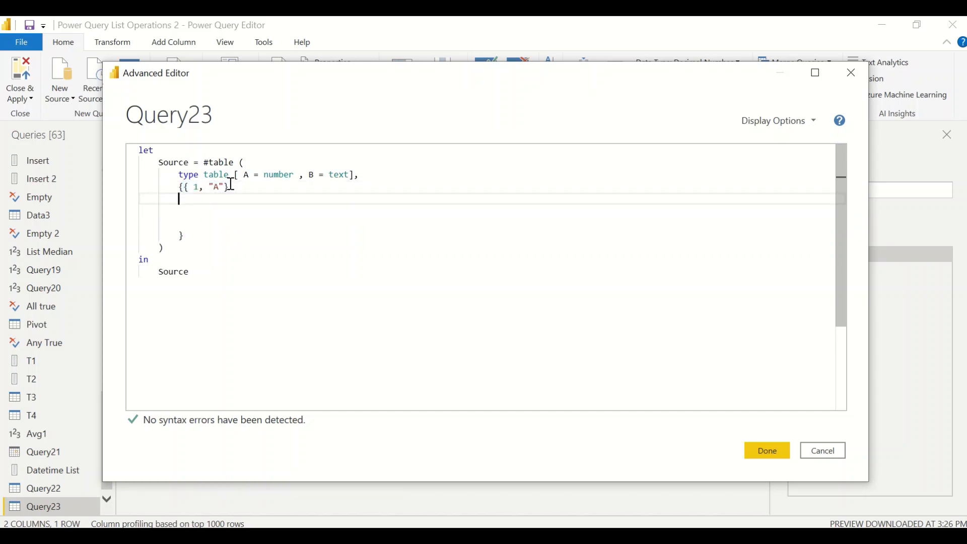
text({ 1, "A" },)
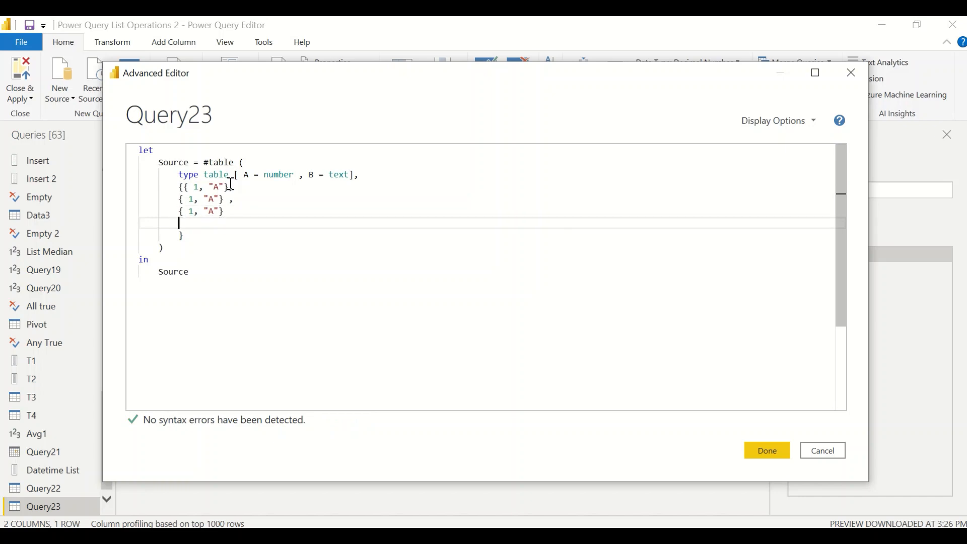
text({ 1, "A"})
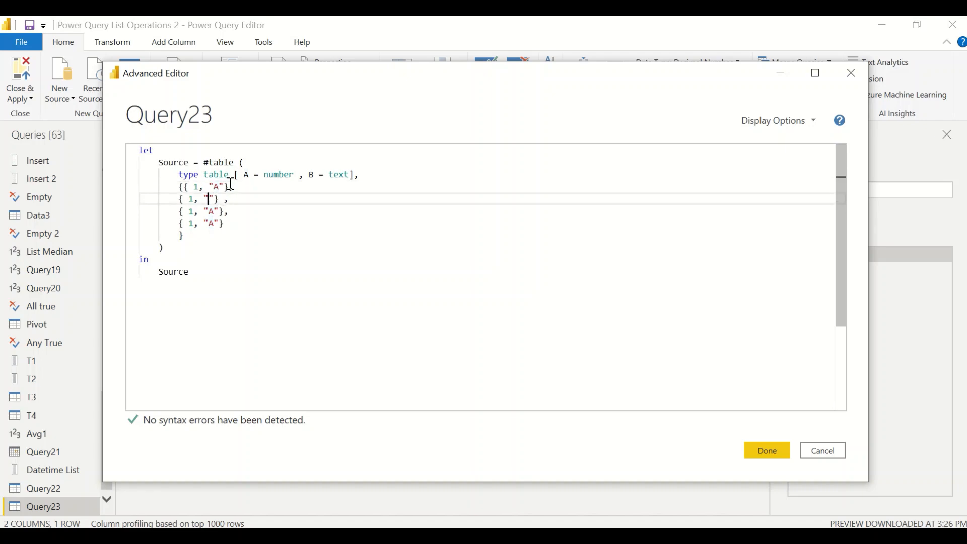
text(B)
click(203, 210)
text(C)
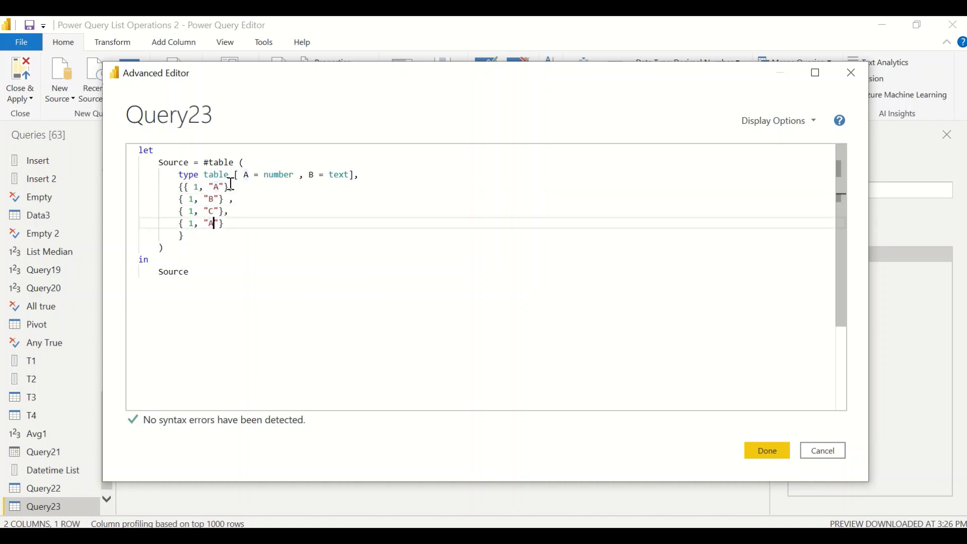
text(D)
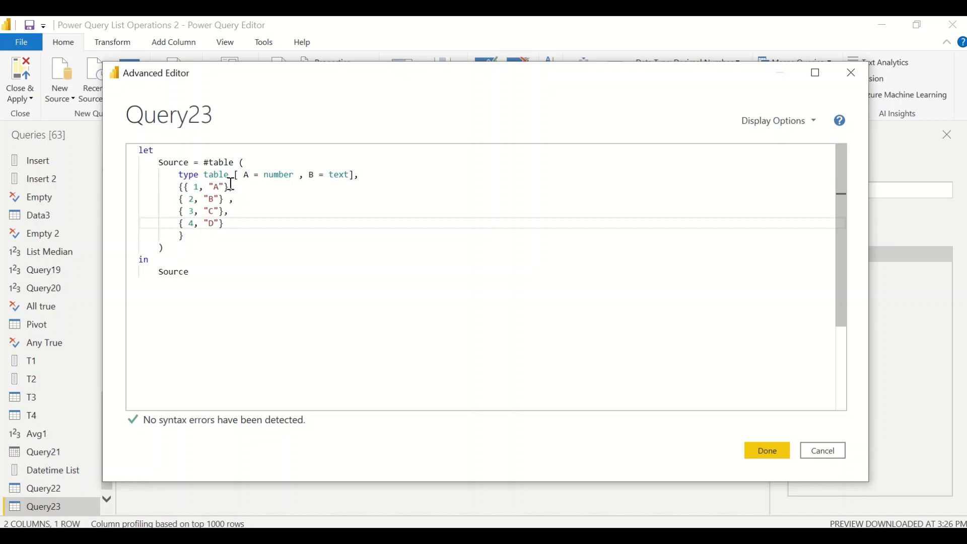
click(765, 450)
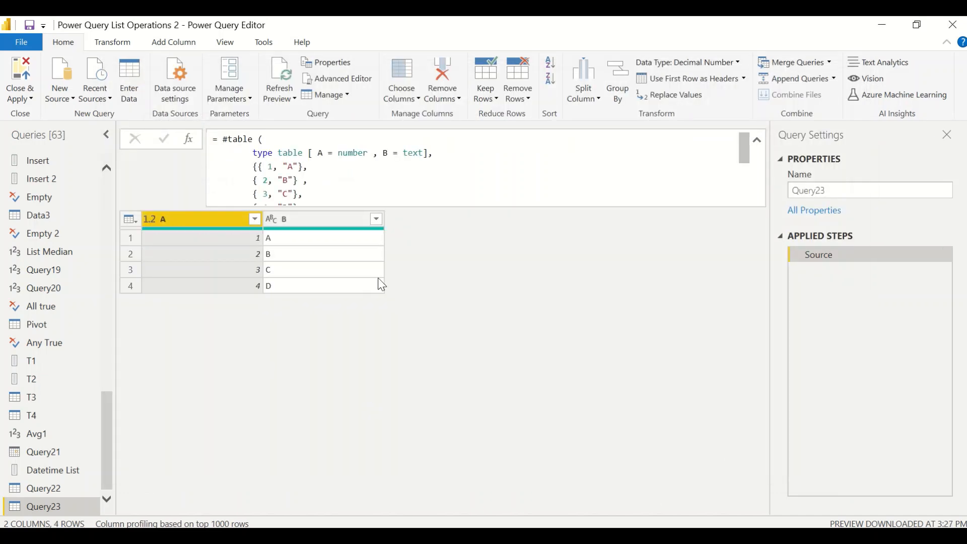
mouse_move(425, 153)
text(, )
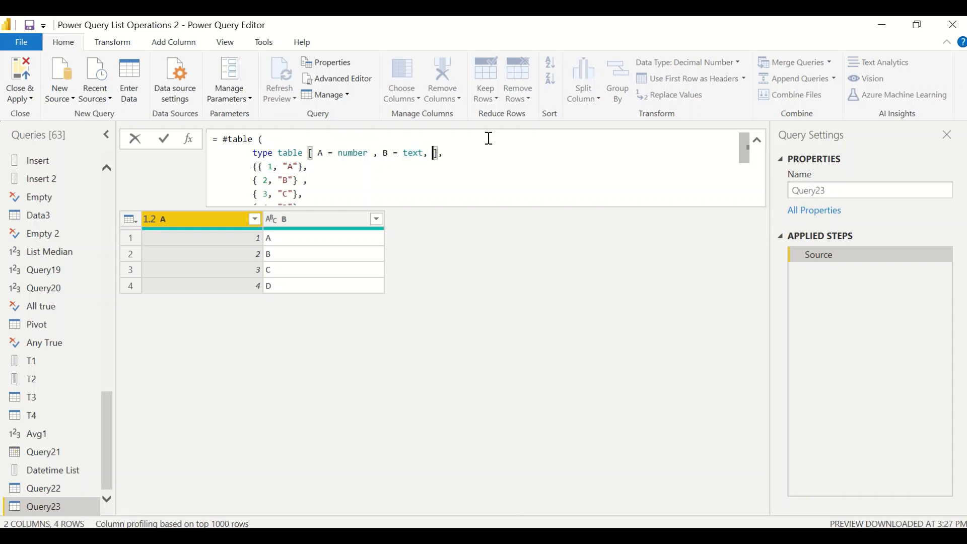
- Add a third column c d = date to the table type in the formula bar
text(c)
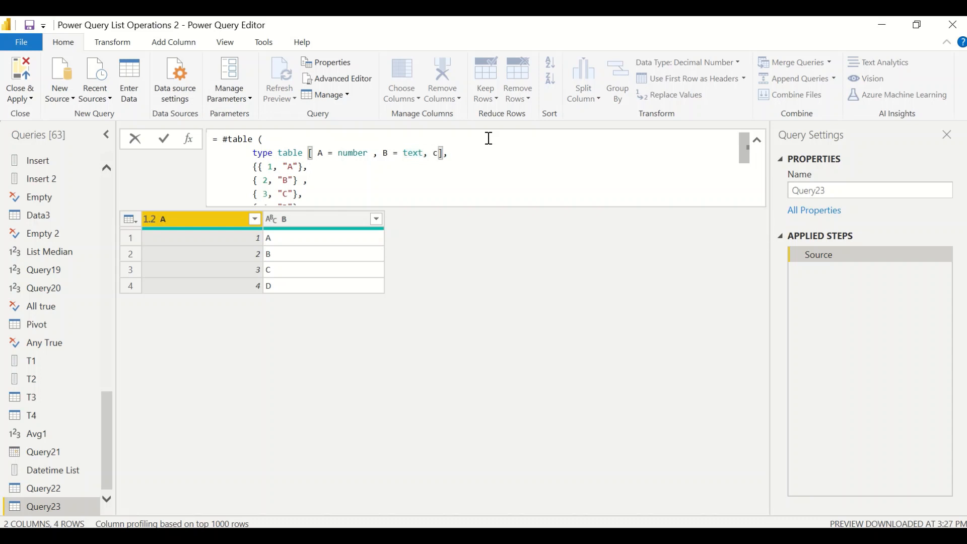
text(d)
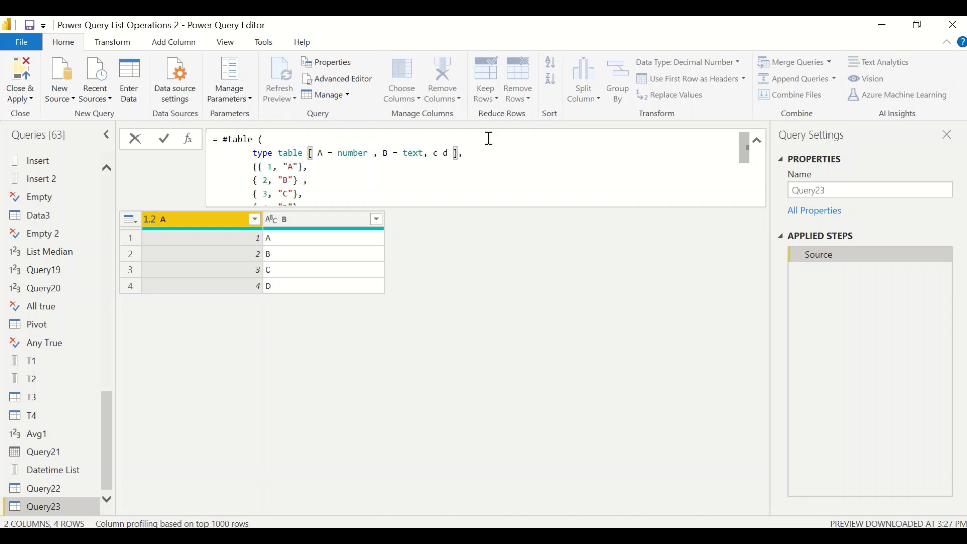
text(= Date)
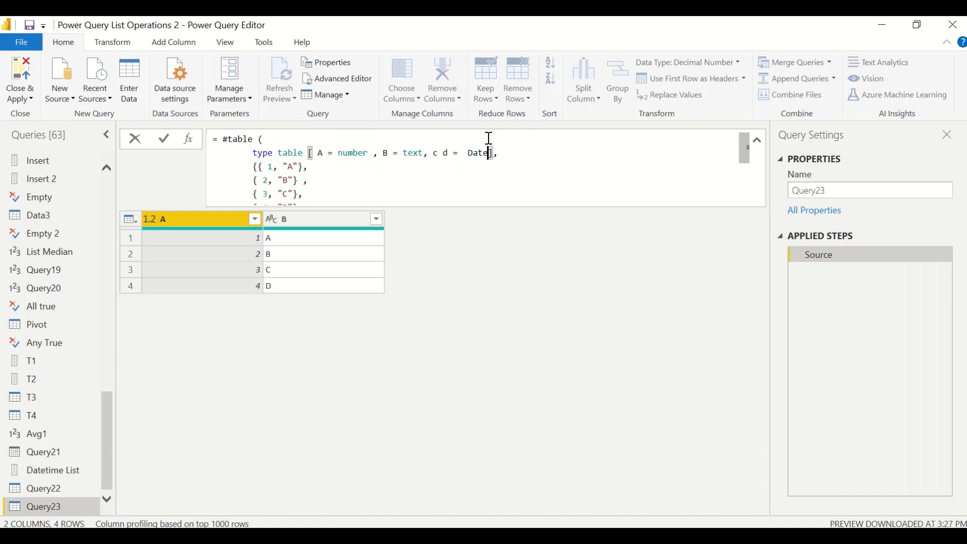
double_click(478, 153)
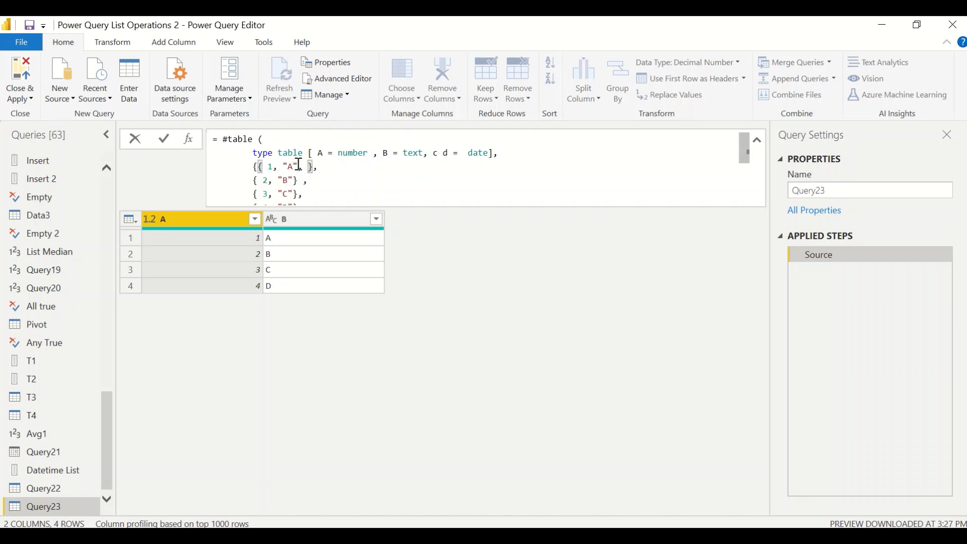
- Append #date(2022,01,01) to the first two rows and #date(2022,01,02) to the last two
text(#date(2022)
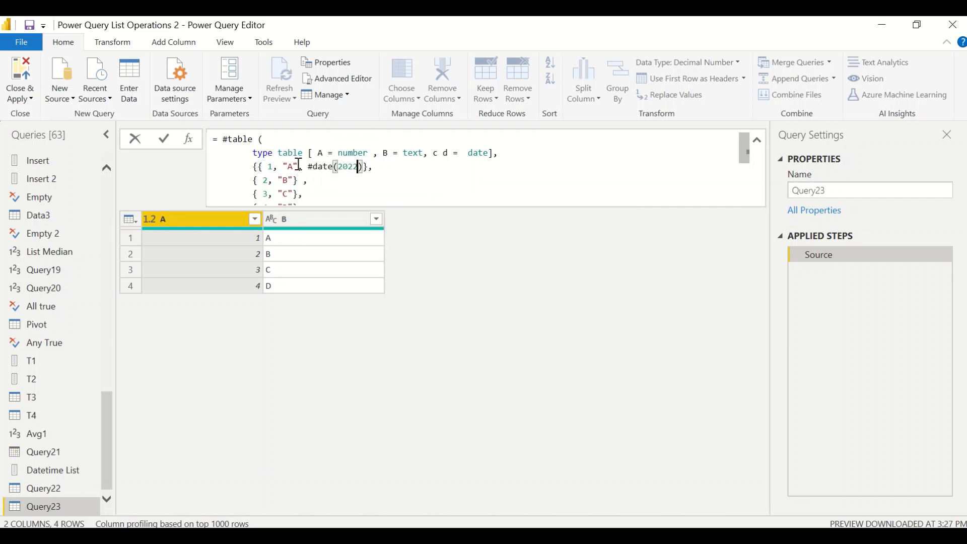
text(,01,01)
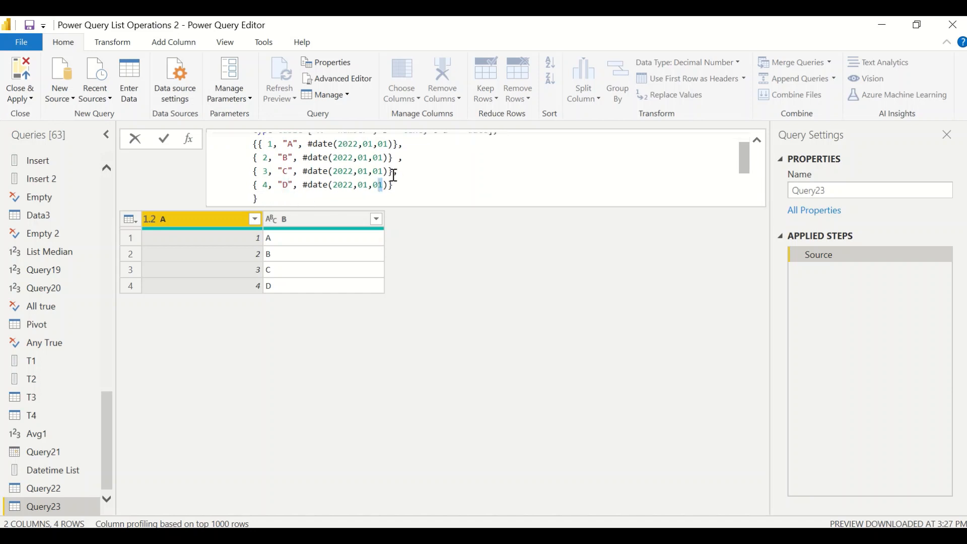
text(2)
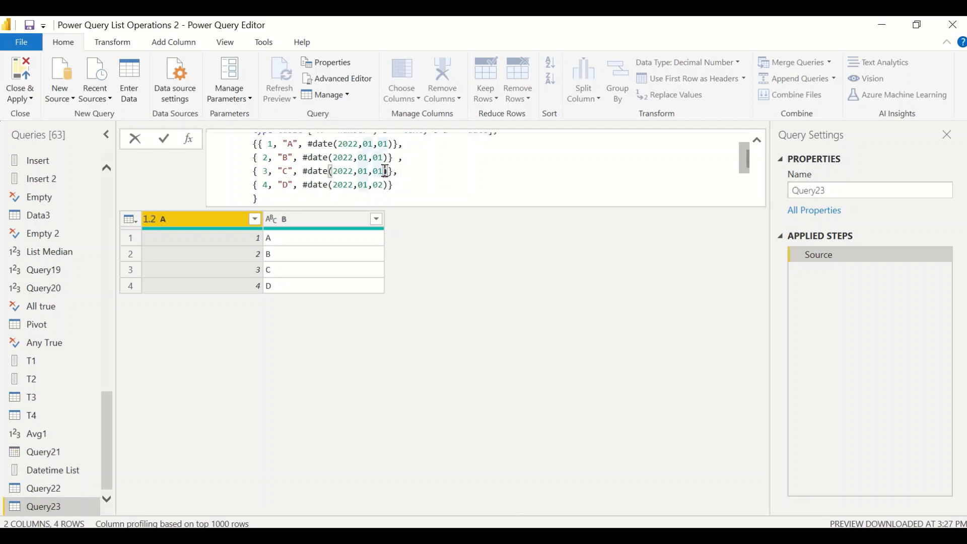
text(02)
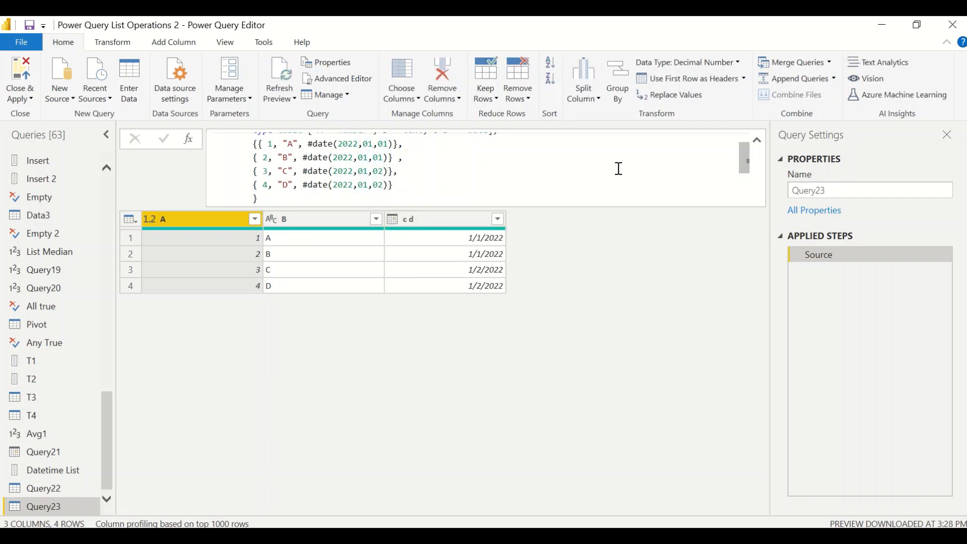
scroll(up, 3)
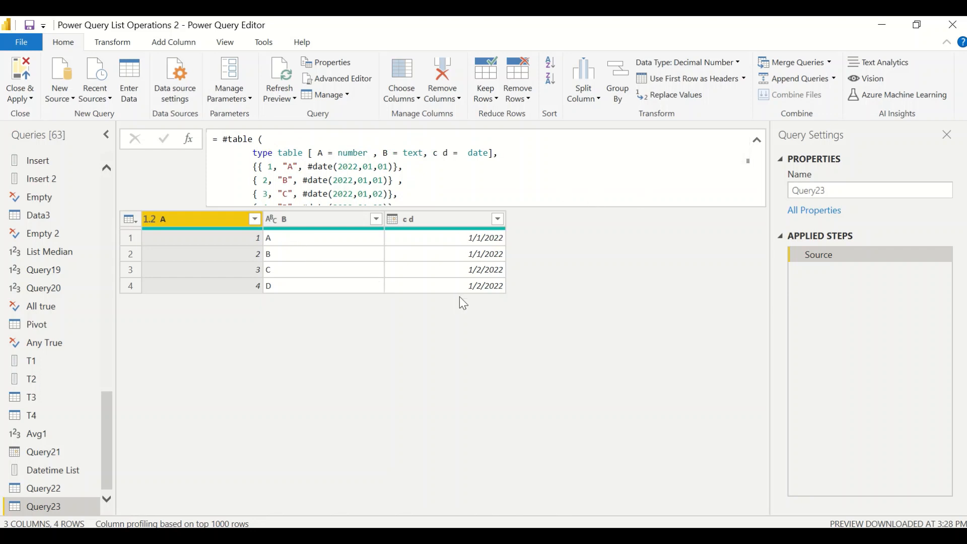